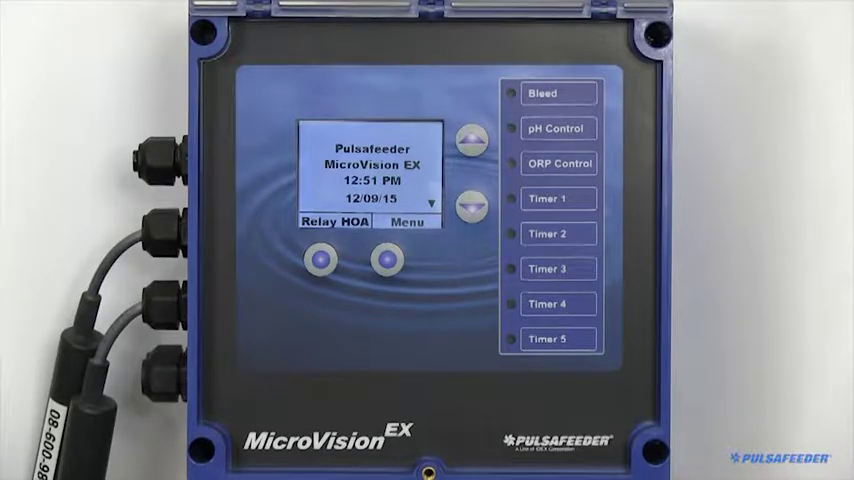
- Cycle through the home status screens for conductivity, pH, ORP and probe temperature
{"action": "left_click", "coordinate": [469, 201]}
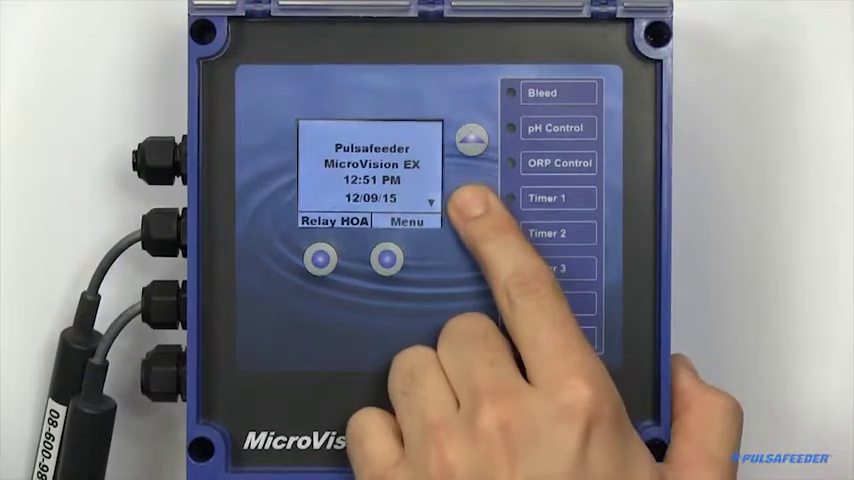
{"action": "left_click", "coordinate": [457, 192]}
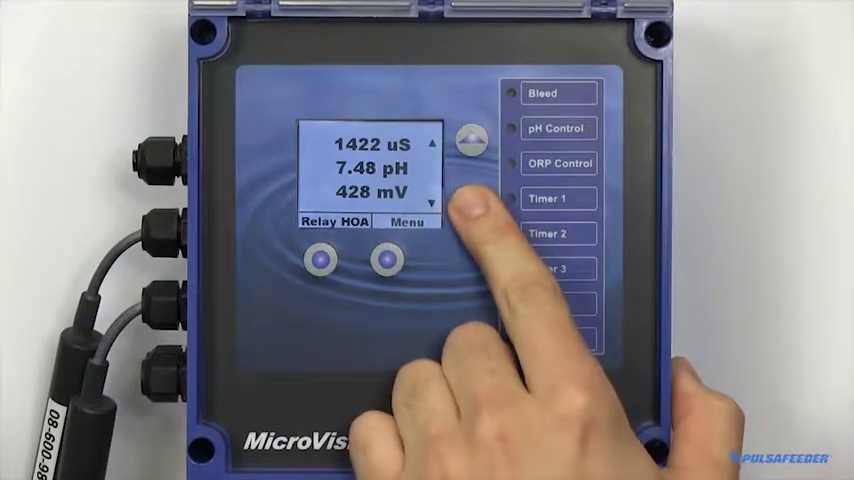
{"action": "left_click", "coordinate": [456, 207]}
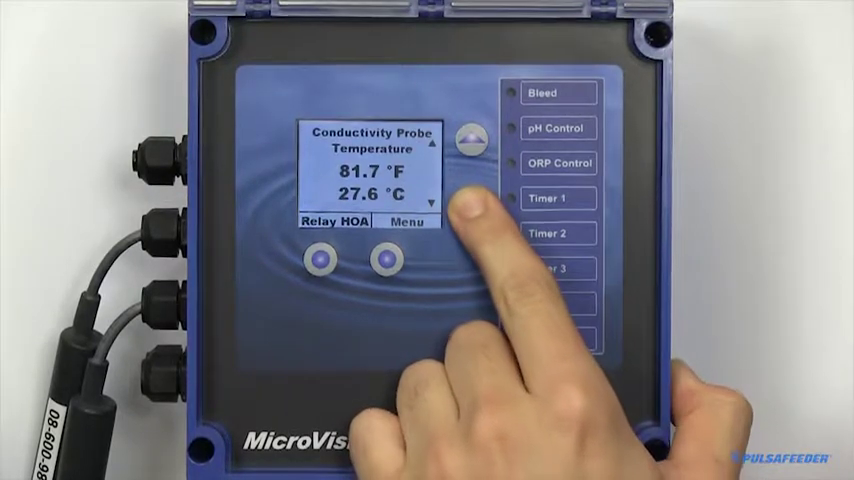
{"action": "left_click", "coordinate": [451, 206]}
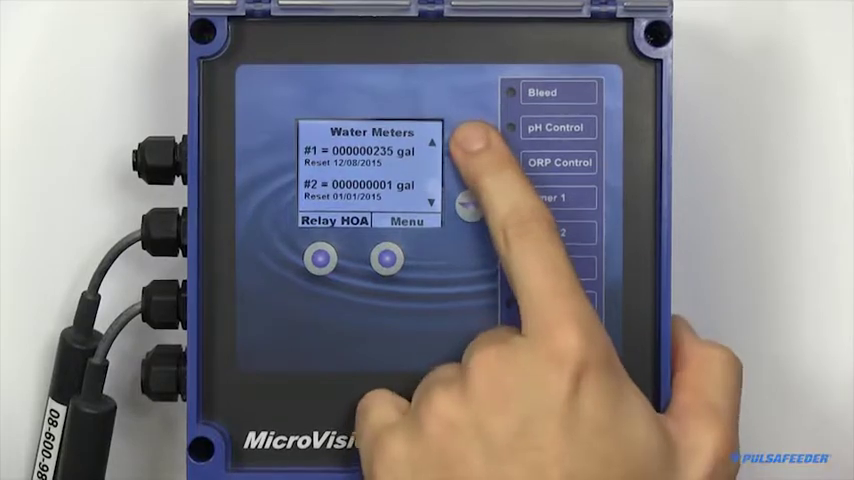
{"action": "left_click", "coordinate": [467, 146]}
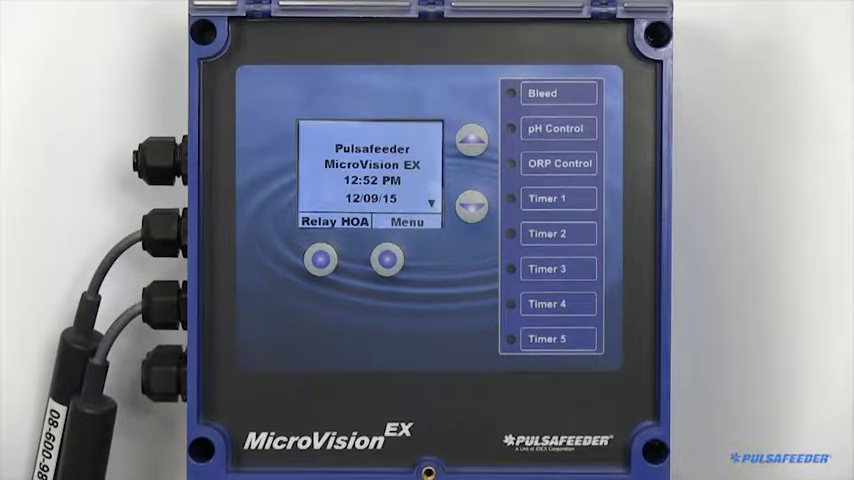
- Browse the Relay HOA list and pick an action for Relay 4
{"action": "left_click", "coordinate": [320, 258]}
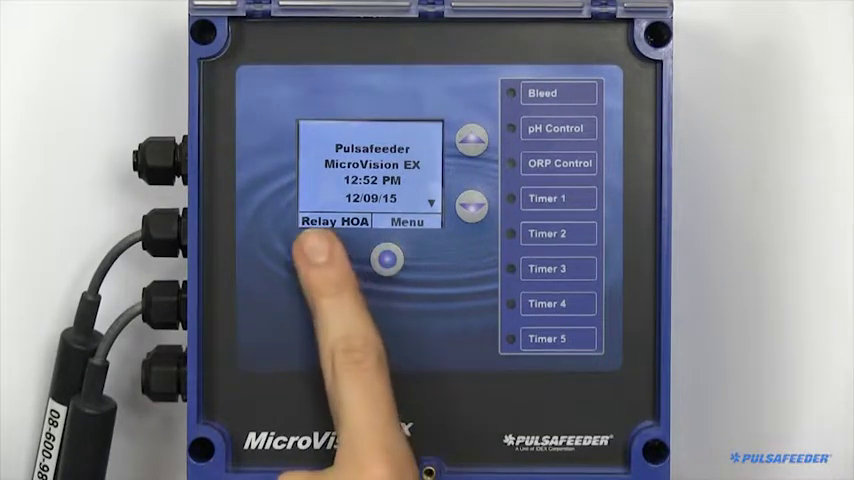
{"action": "left_click", "coordinate": [334, 221]}
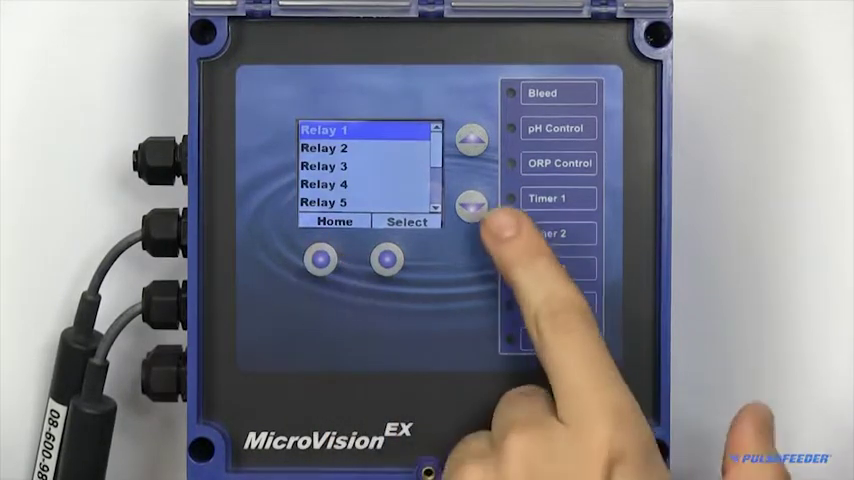
{"action": "left_click", "coordinate": [474, 198]}
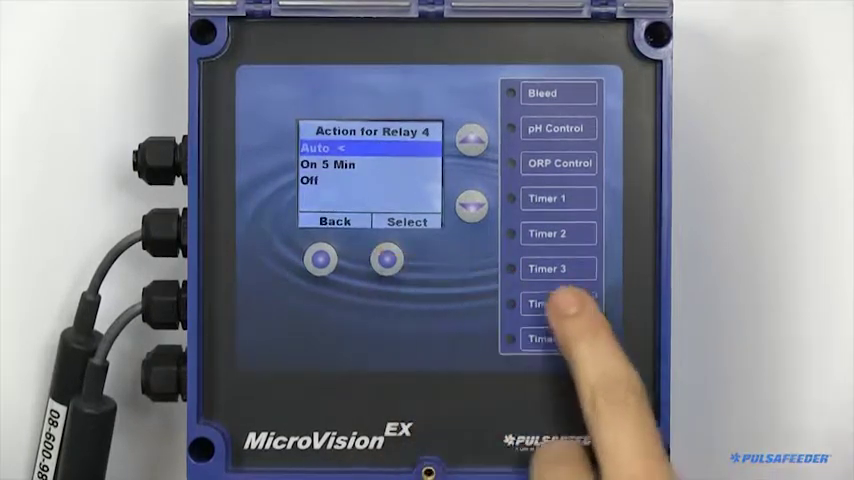
{"action": "left_click", "coordinate": [470, 200]}
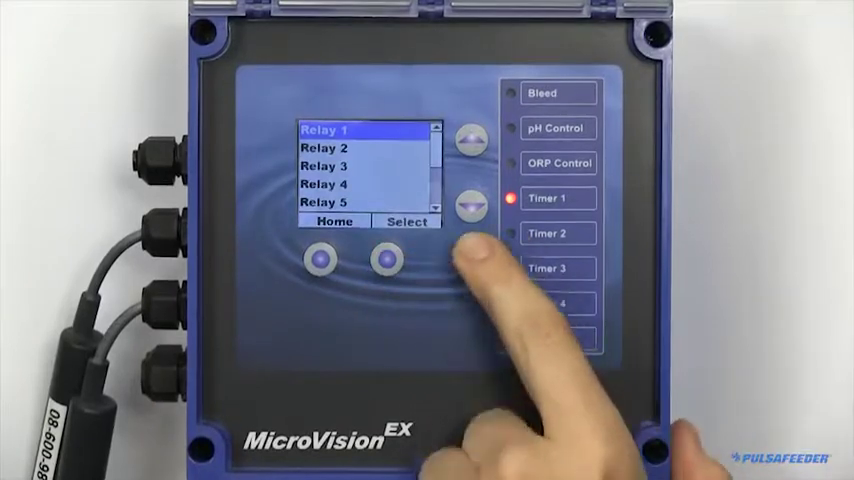
{"action": "left_click", "coordinate": [385, 258]}
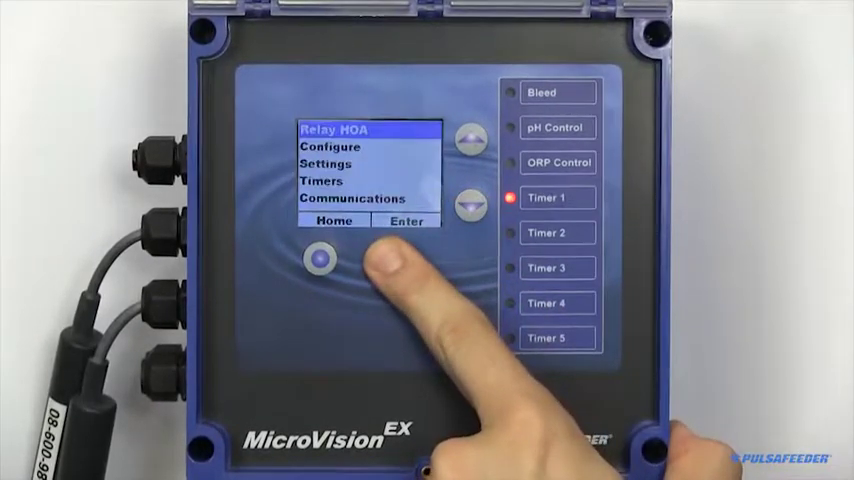
{"action": "left_click", "coordinate": [405, 220]}
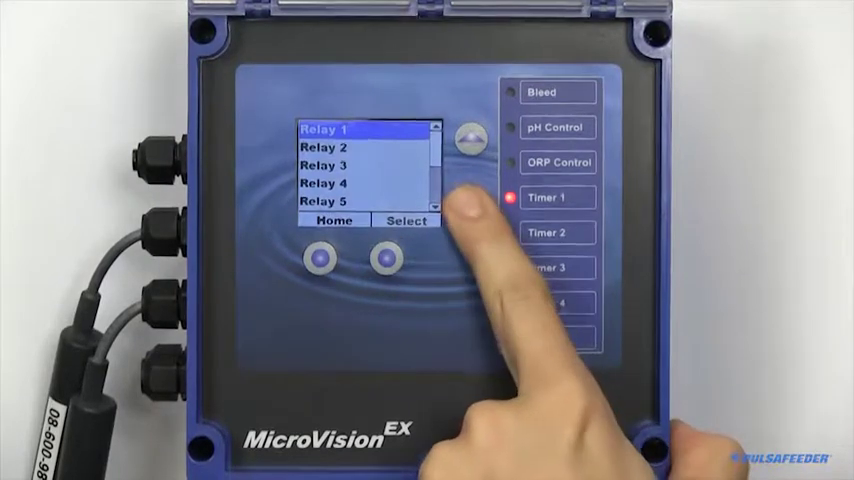
{"action": "left_click", "coordinate": [405, 220]}
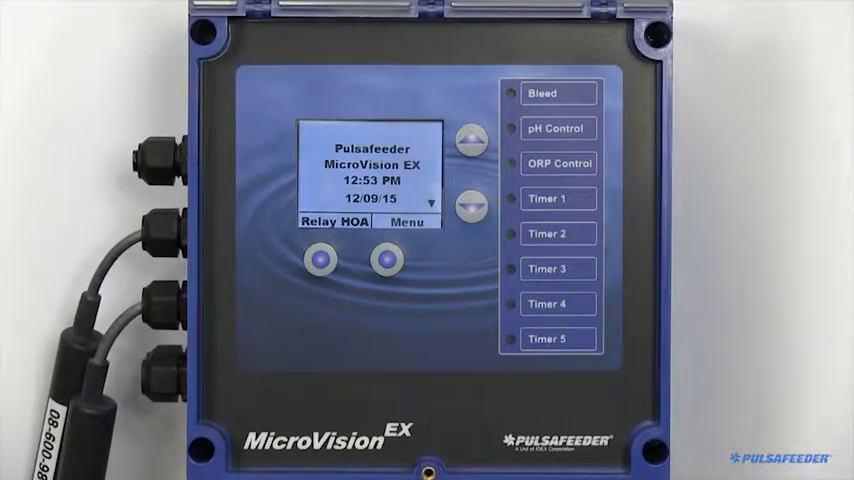
- Open the main menu and enter Settings
{"action": "left_click", "coordinate": [388, 260]}
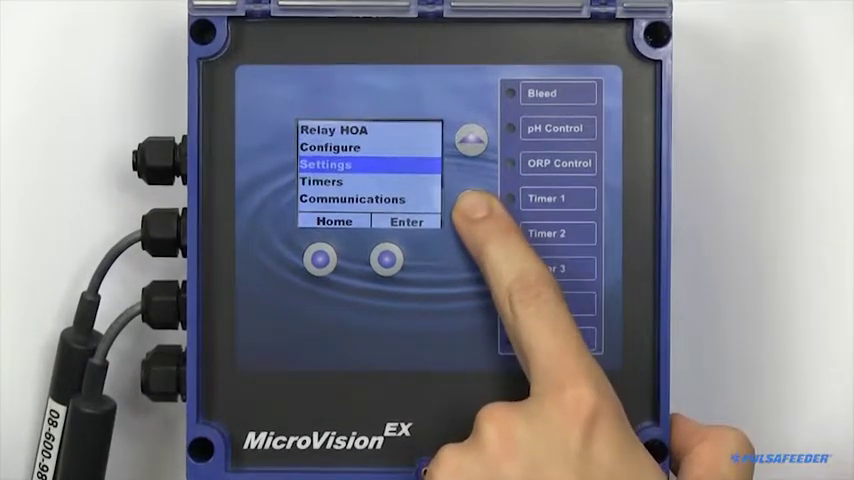
{"action": "left_click", "coordinate": [468, 139]}
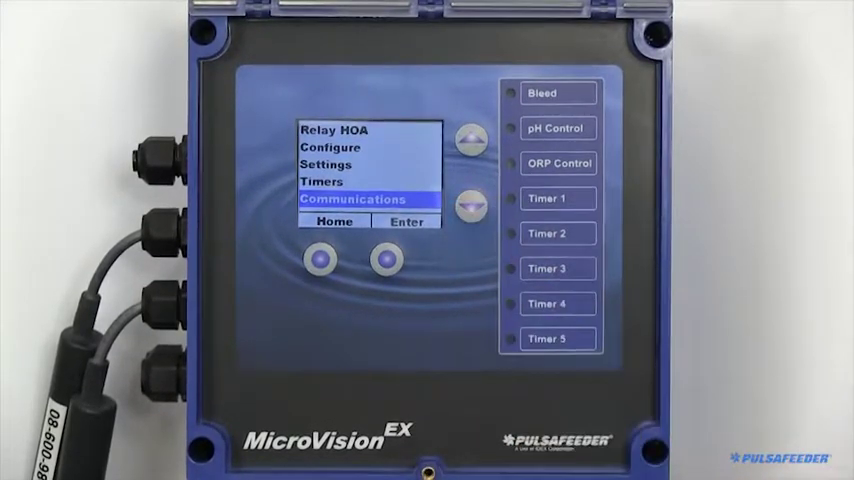
{"action": "left_click", "coordinate": [470, 138]}
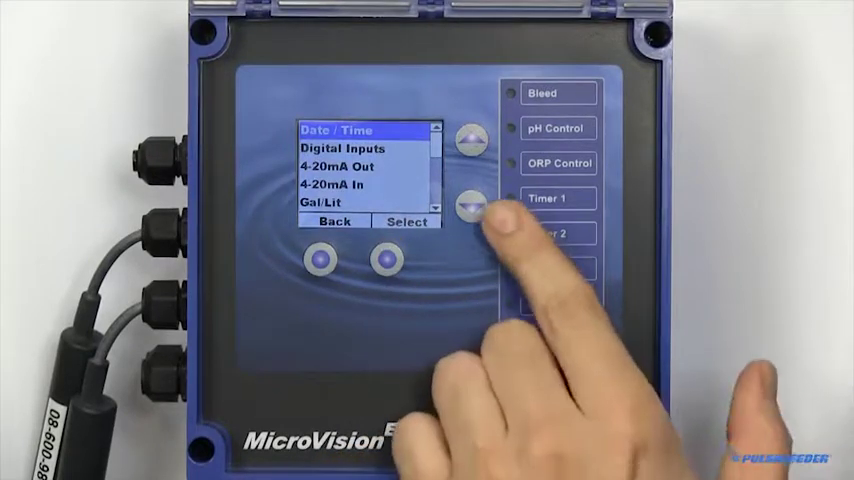
- Scroll the Settings list past Digital Inputs and Language to Factory Reset, then back to Date/Time
{"action": "left_click", "coordinate": [470, 203]}
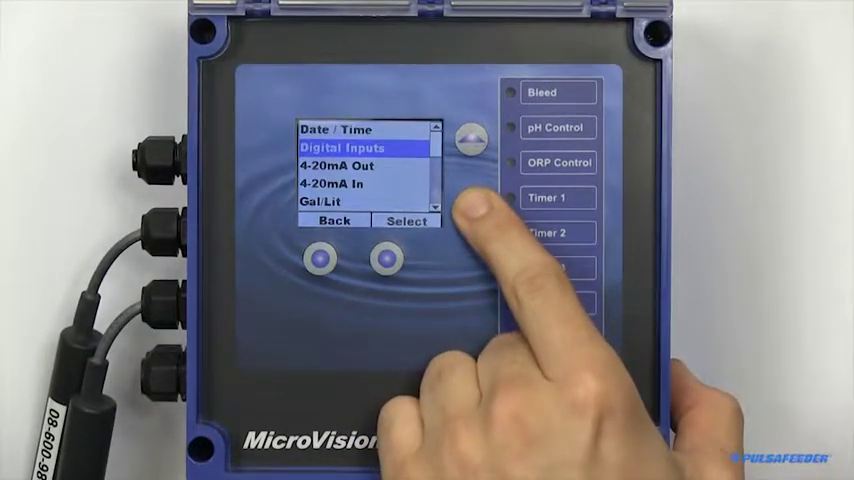
{"action": "left_click", "coordinate": [467, 138]}
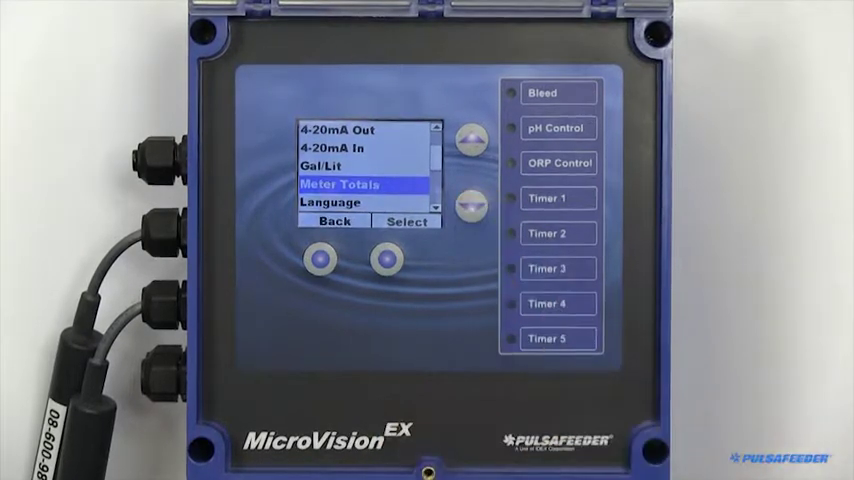
{"action": "left_click", "coordinate": [470, 200]}
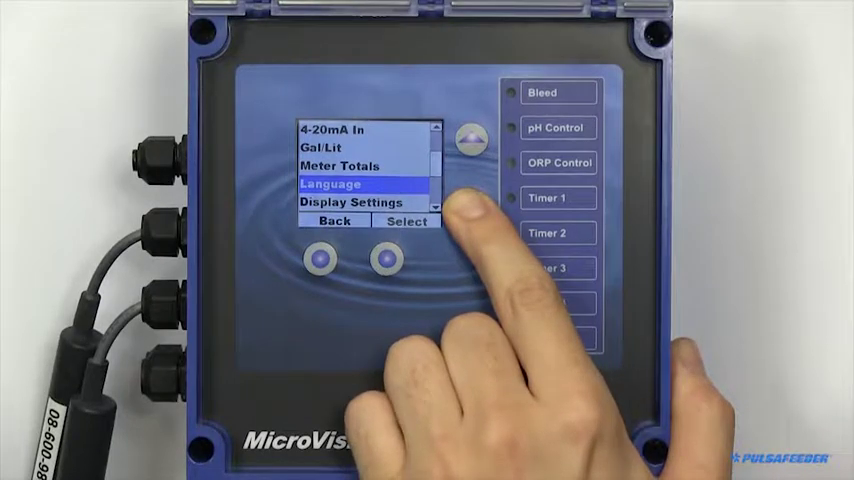
{"action": "left_click", "coordinate": [467, 139]}
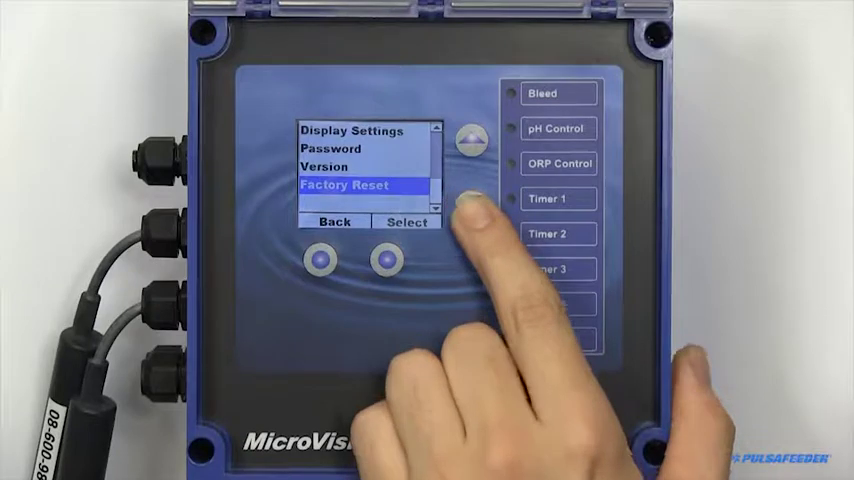
{"action": "left_click", "coordinate": [470, 205]}
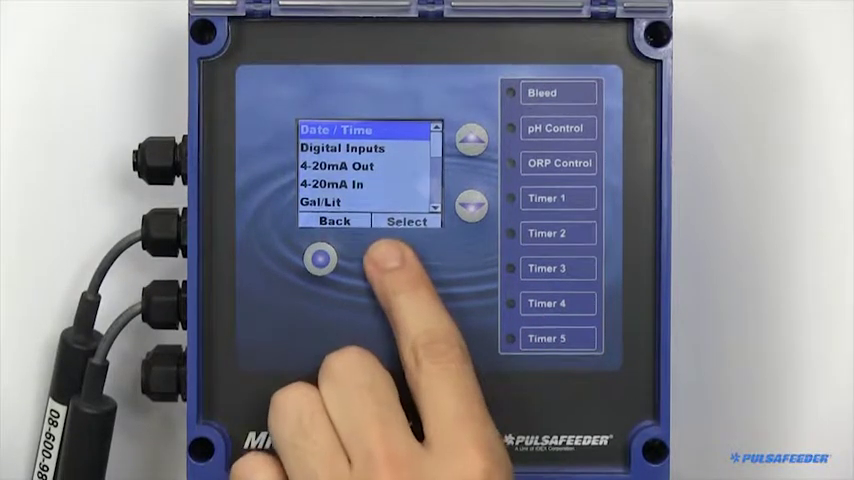
{"action": "left_click", "coordinate": [405, 221]}
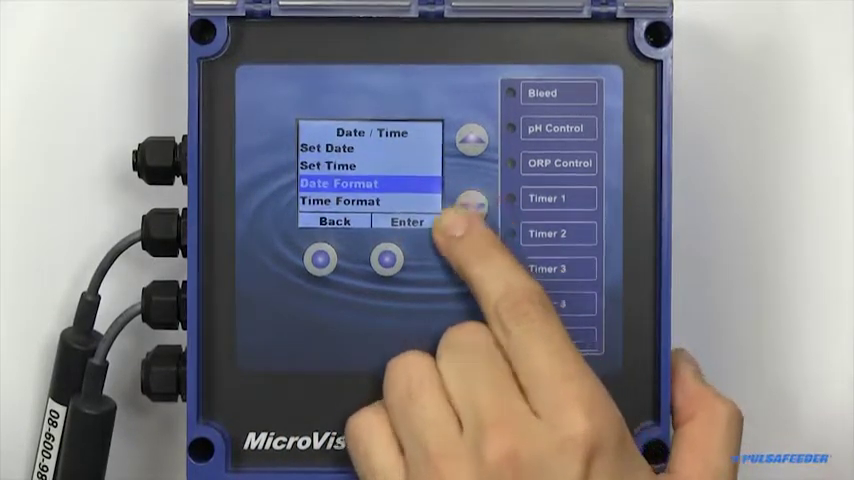
{"action": "left_click", "coordinate": [405, 221]}
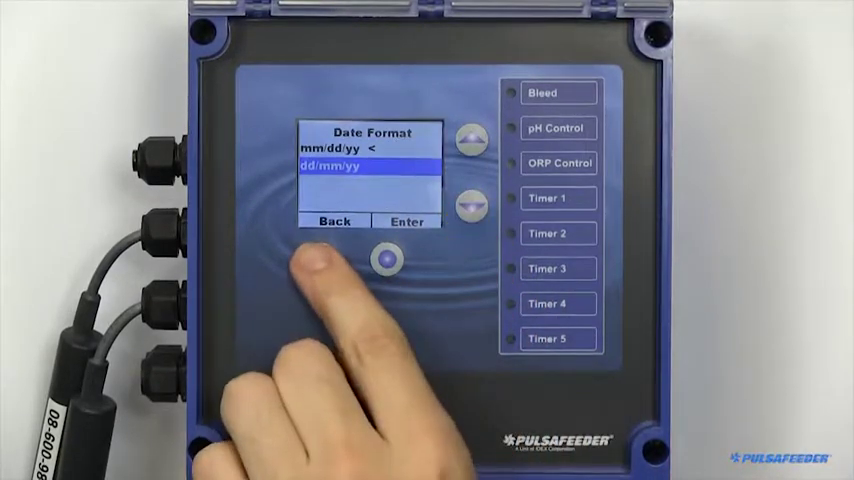
{"action": "left_click", "coordinate": [333, 220]}
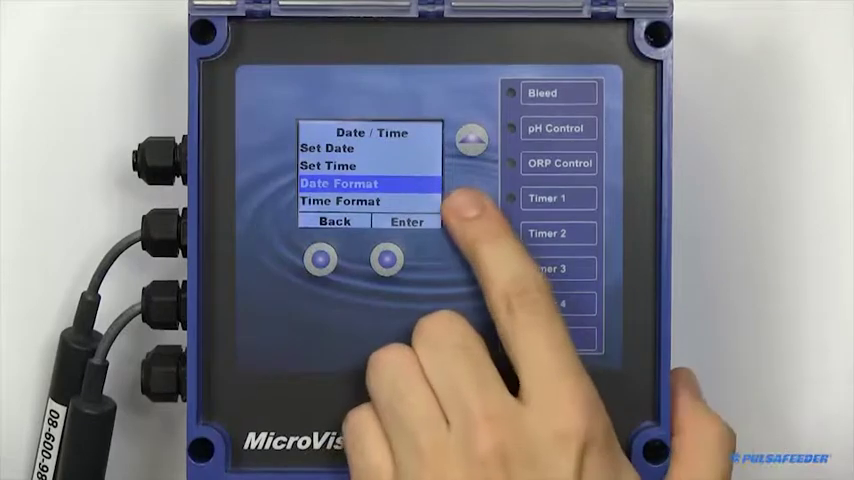
{"action": "left_click", "coordinate": [386, 260]}
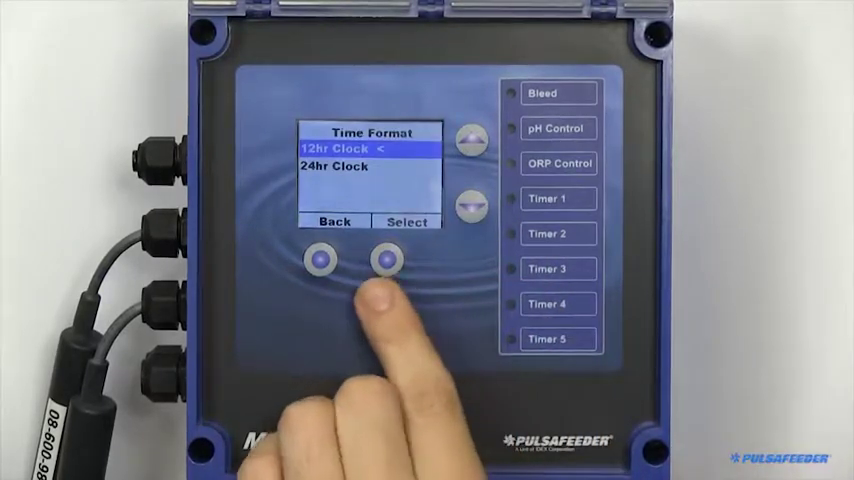
{"action": "left_click", "coordinate": [388, 259]}
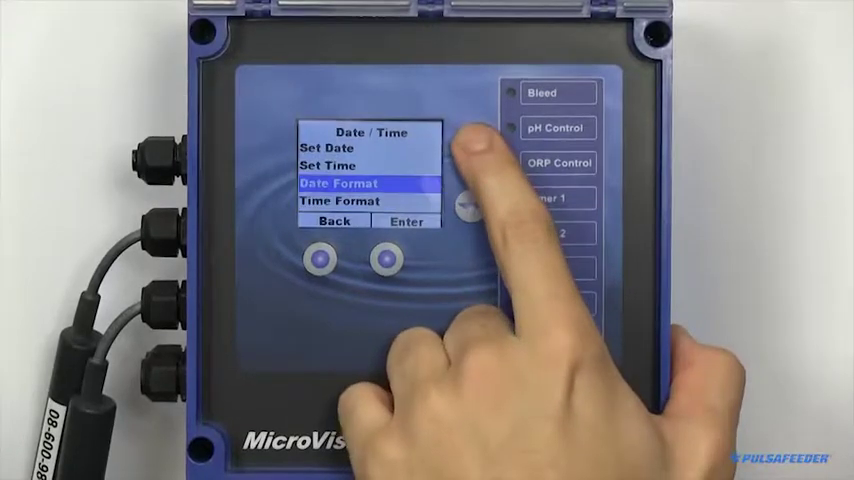
{"action": "left_click", "coordinate": [467, 139]}
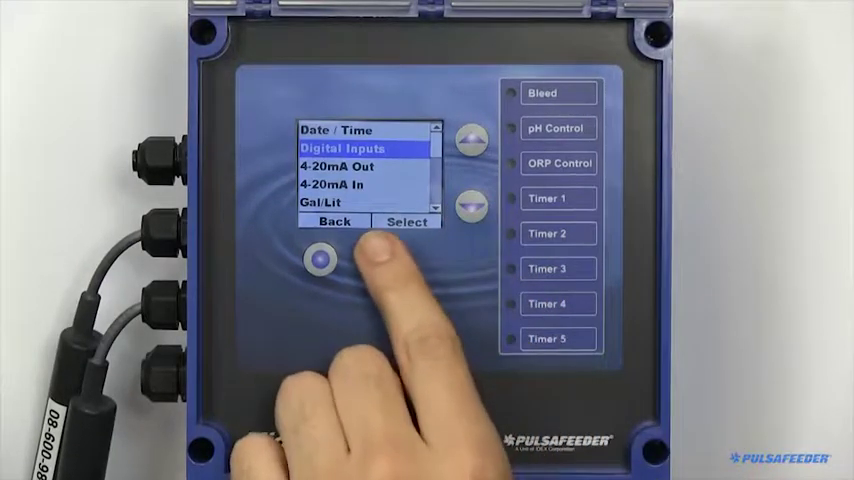
- Browse the Digital Inputs list and return to Settings
{"action": "left_click", "coordinate": [407, 221]}
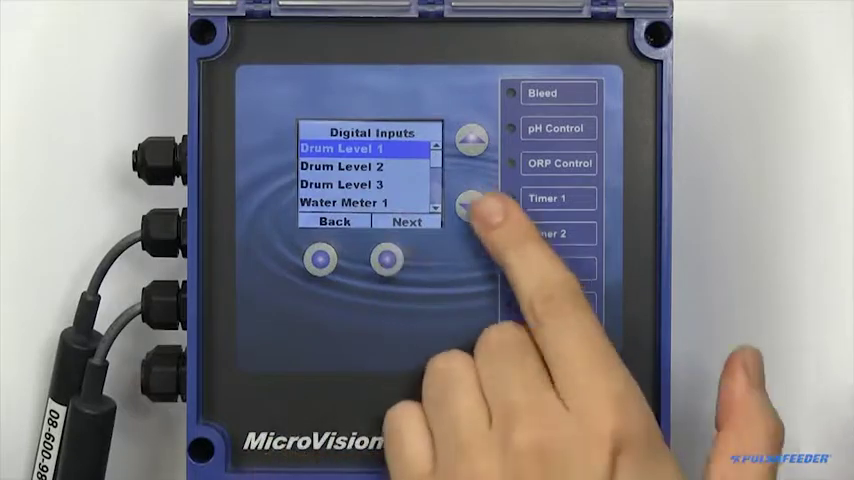
{"action": "left_click", "coordinate": [466, 202]}
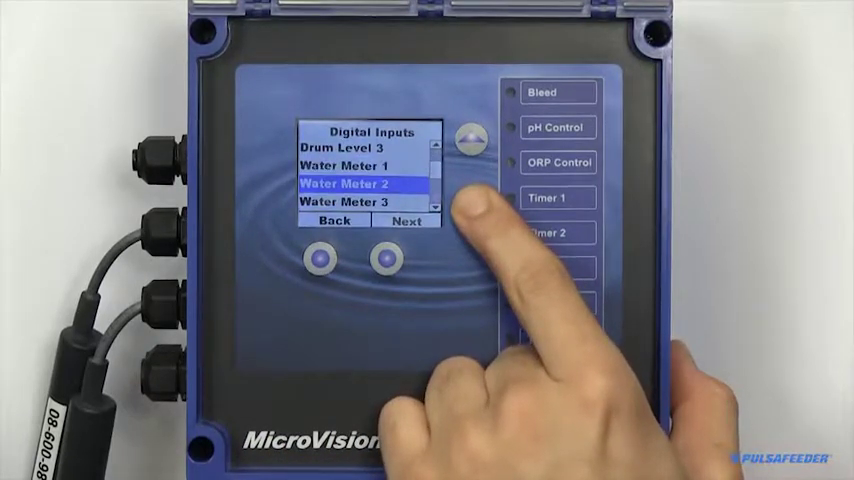
{"action": "left_click", "coordinate": [467, 201]}
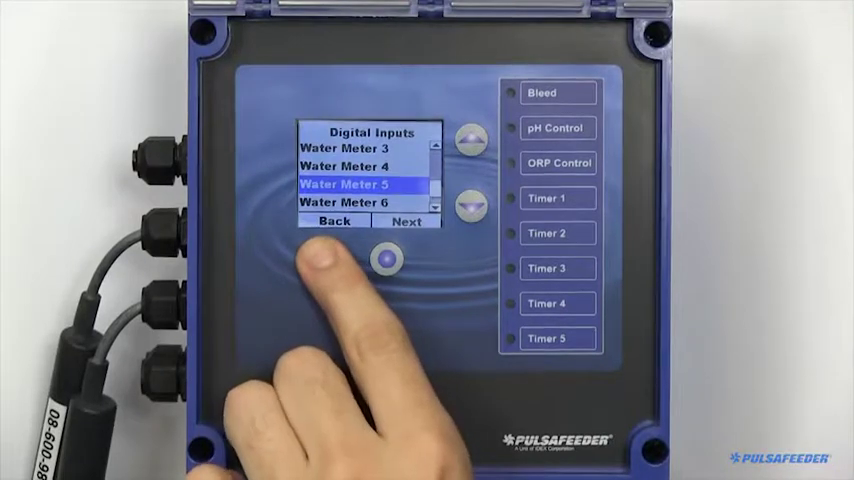
{"action": "left_click", "coordinate": [334, 220]}
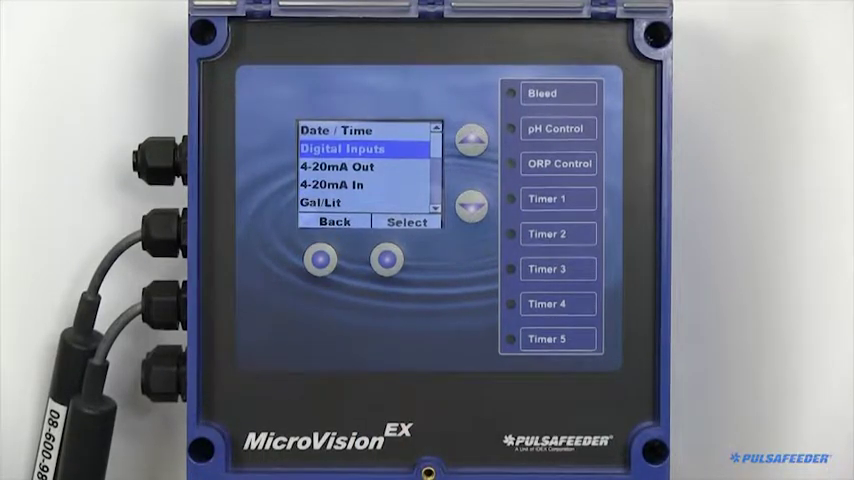
- View Drum Level 1's alarm action choices, keeping Turn Relay OFF, then scroll the inputs
{"action": "left_click", "coordinate": [381, 260]}
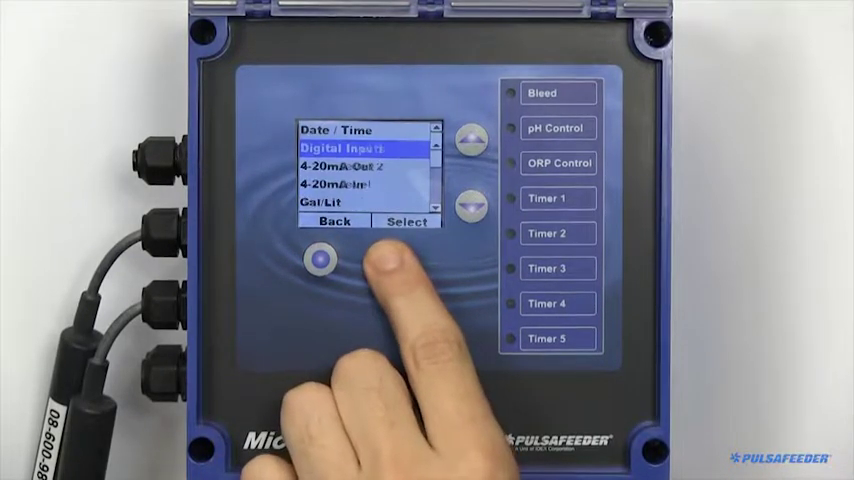
{"action": "left_click", "coordinate": [406, 221]}
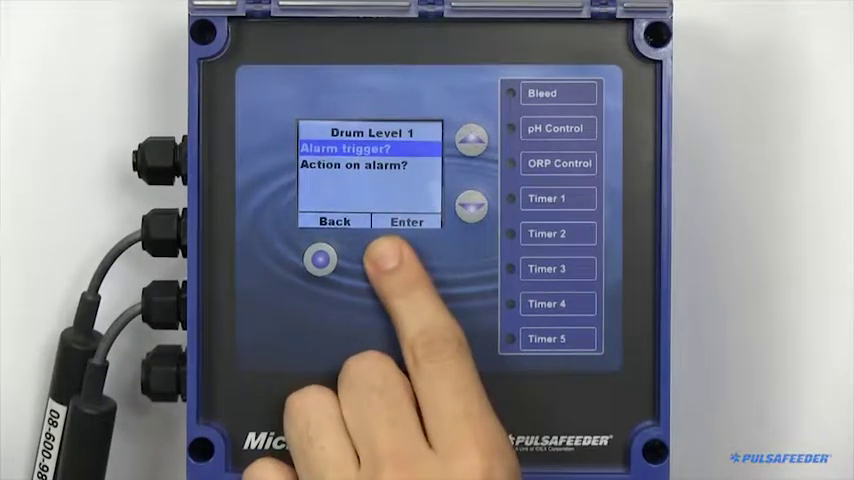
{"action": "left_click", "coordinate": [405, 221]}
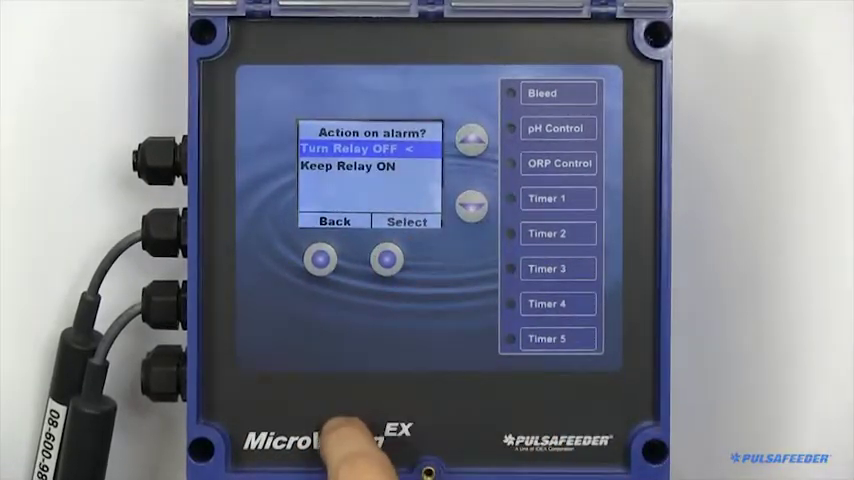
{"action": "left_click", "coordinate": [471, 207]}
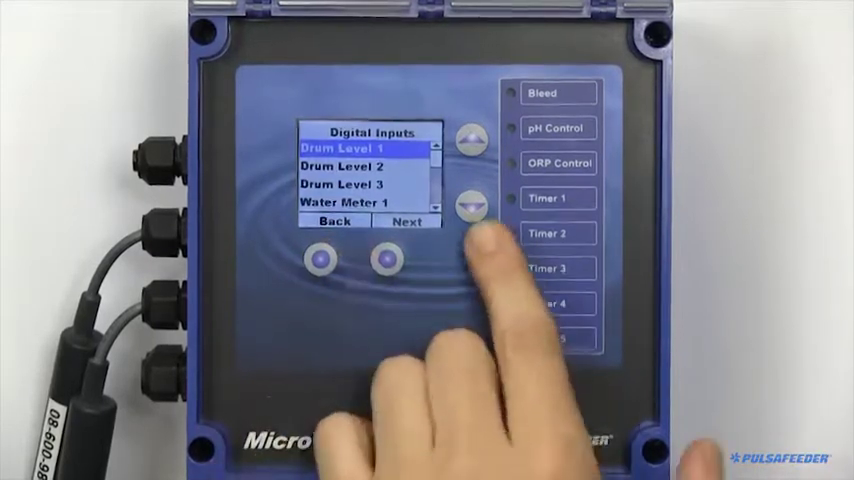
{"action": "left_click", "coordinate": [470, 200]}
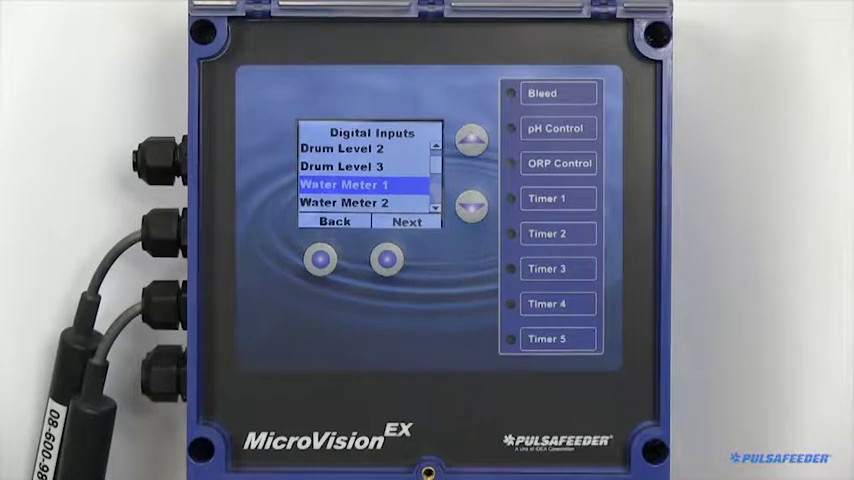
{"action": "left_click", "coordinate": [387, 262]}
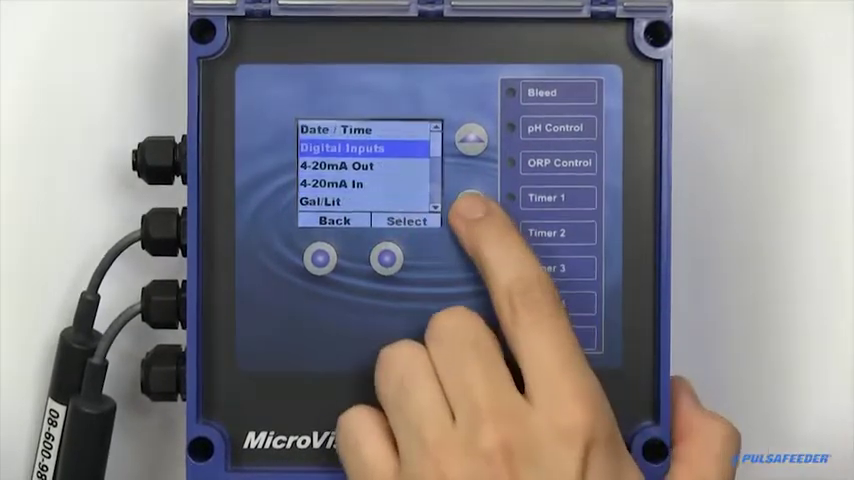
- Reset the Input P5 water meter total to 000000000 gal
{"action": "left_click", "coordinate": [406, 221]}
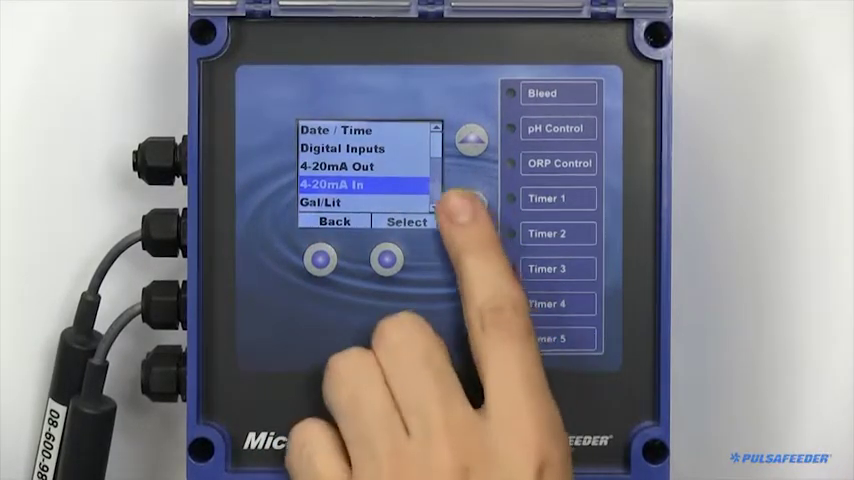
{"action": "left_click", "coordinate": [405, 222]}
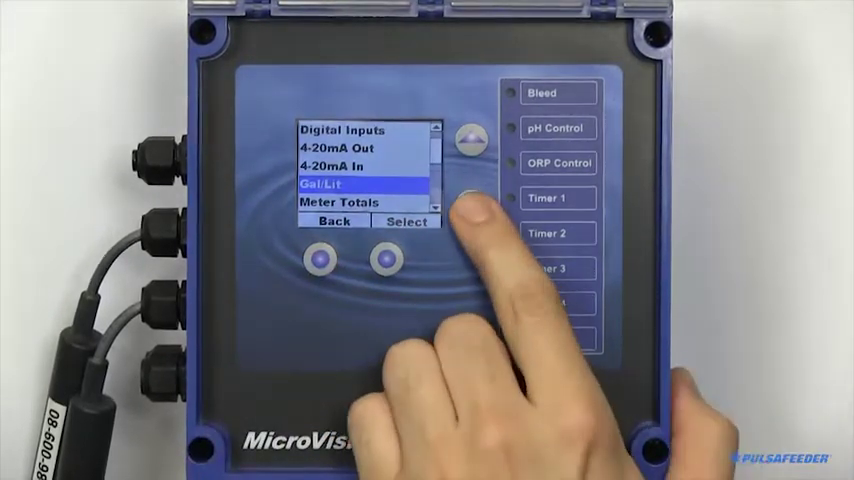
{"action": "left_click", "coordinate": [471, 205]}
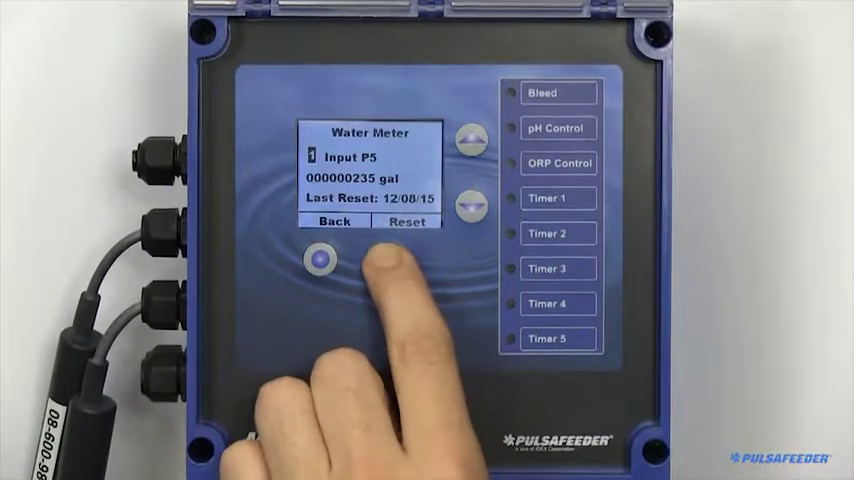
{"action": "left_click", "coordinate": [406, 220]}
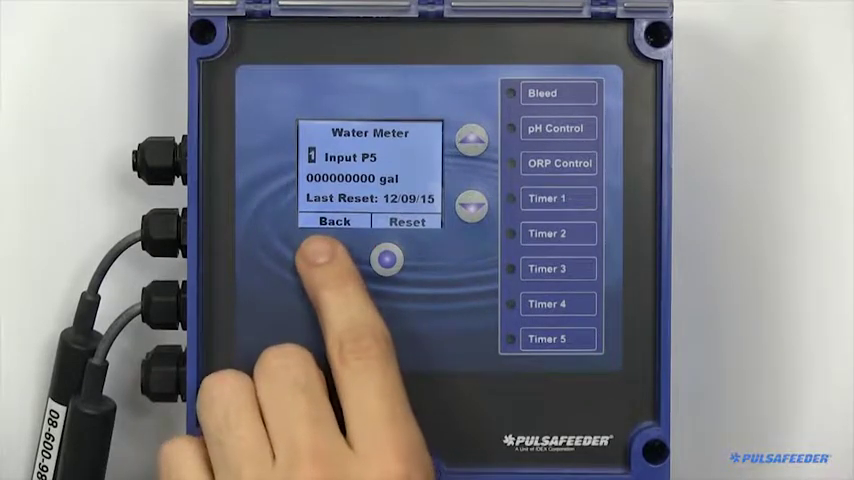
{"action": "left_click", "coordinate": [335, 221]}
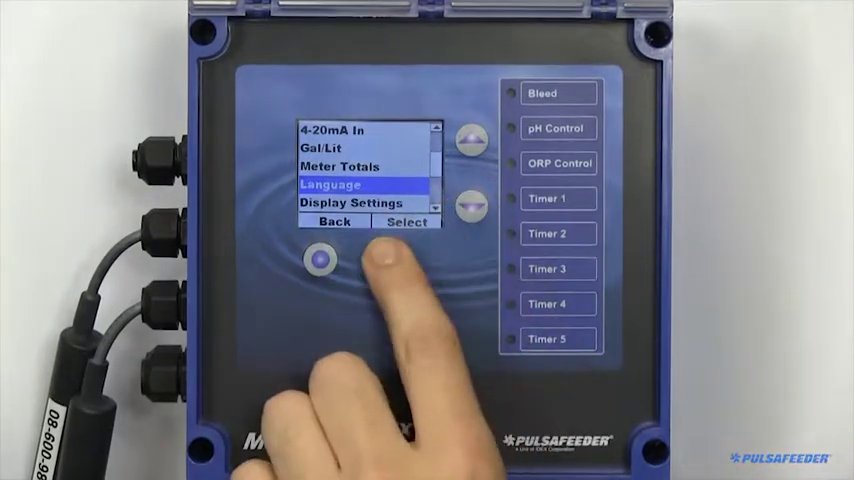
{"action": "left_click", "coordinate": [407, 221]}
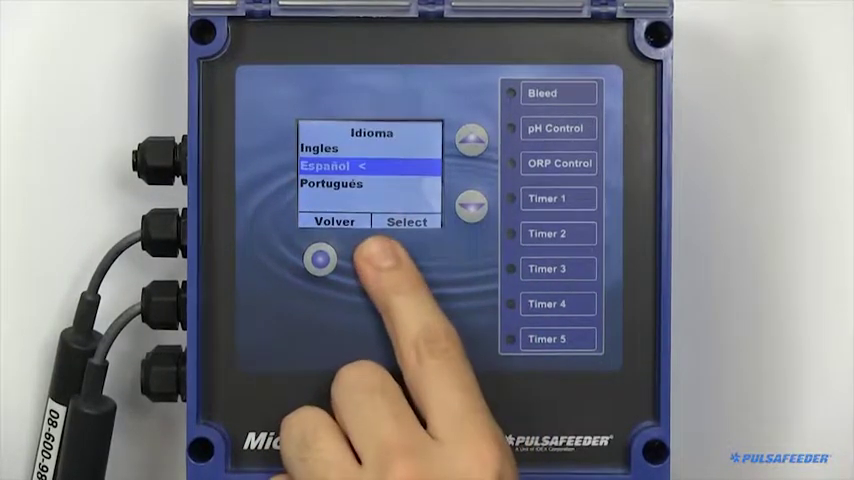
{"action": "left_click", "coordinate": [473, 138]}
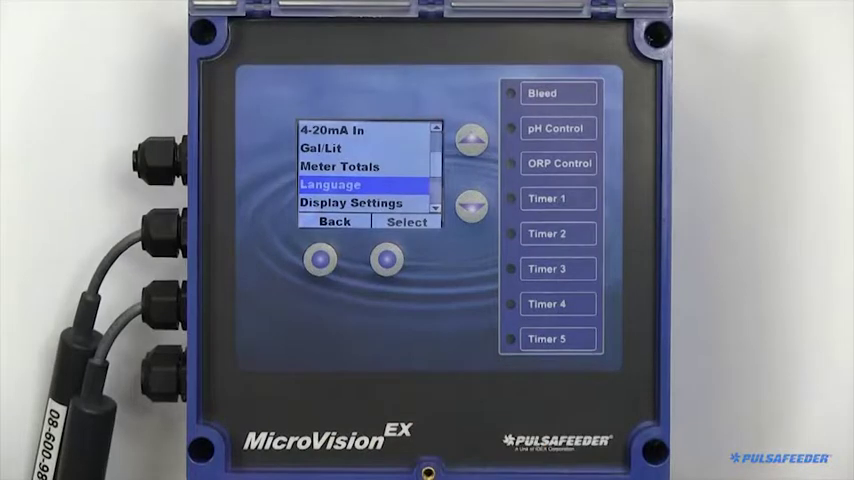
{"action": "left_click", "coordinate": [468, 201]}
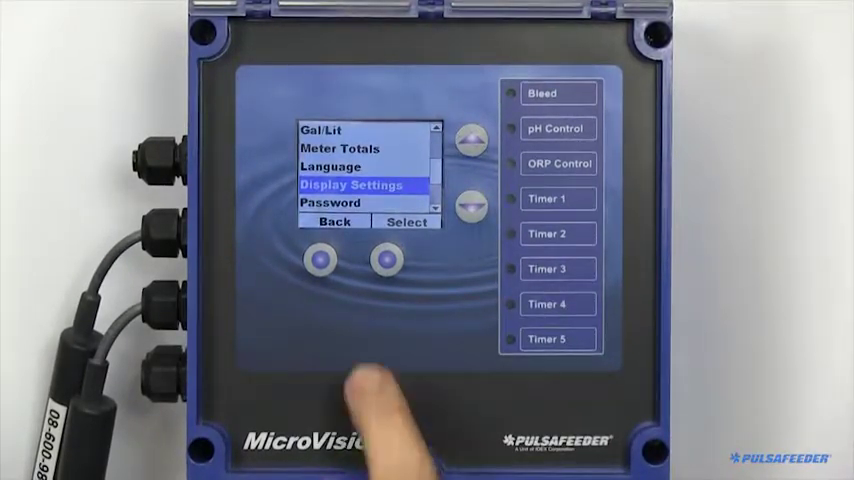
- Try the Display Brightness options, moving between Medium and High
{"action": "left_click", "coordinate": [406, 221]}
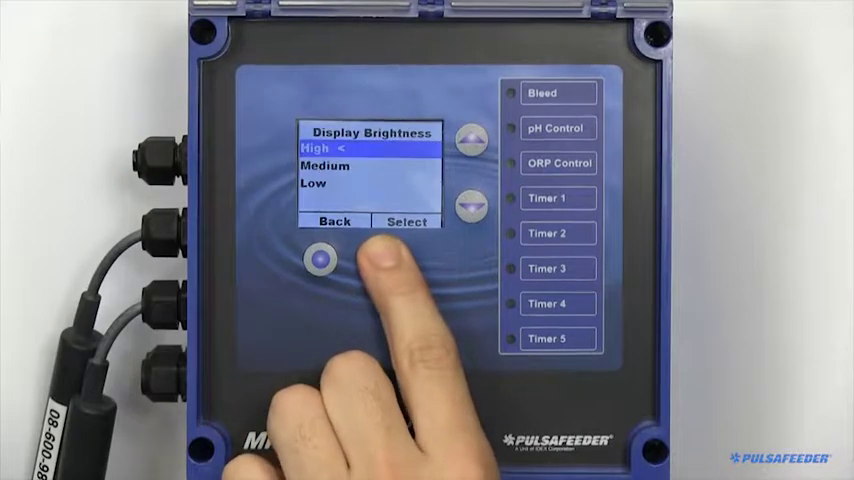
{"action": "left_click", "coordinate": [472, 201]}
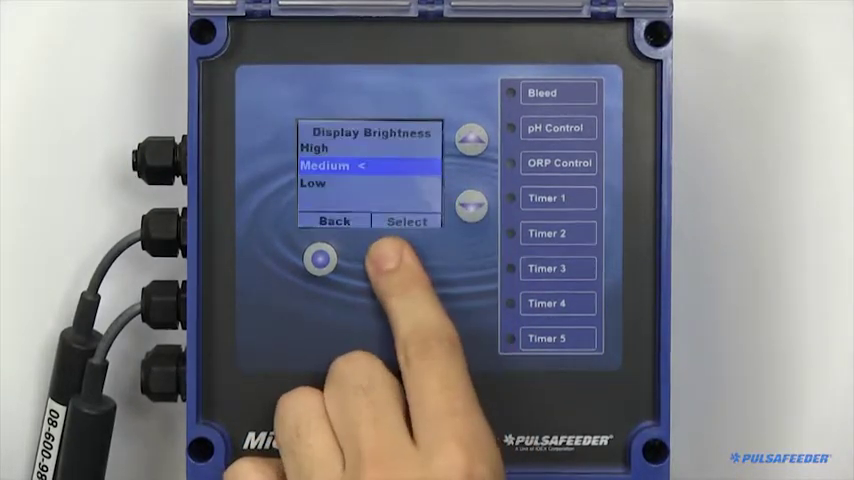
{"action": "left_click", "coordinate": [469, 138]}
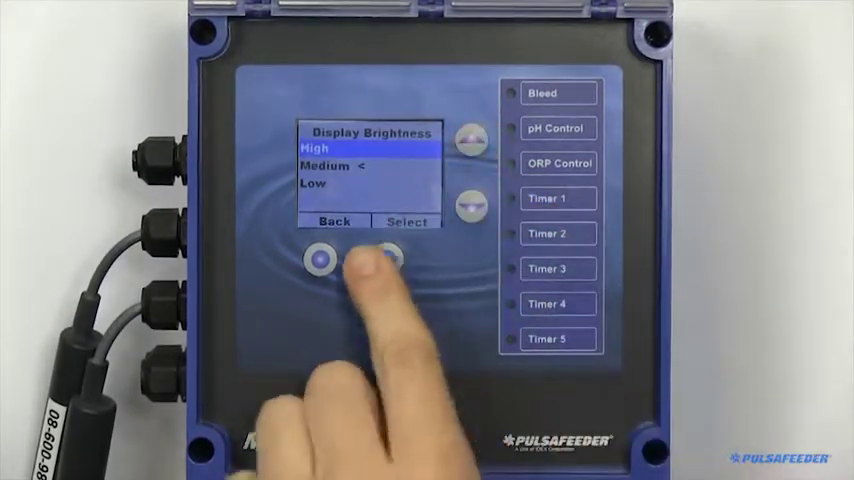
{"action": "left_click", "coordinate": [334, 221]}
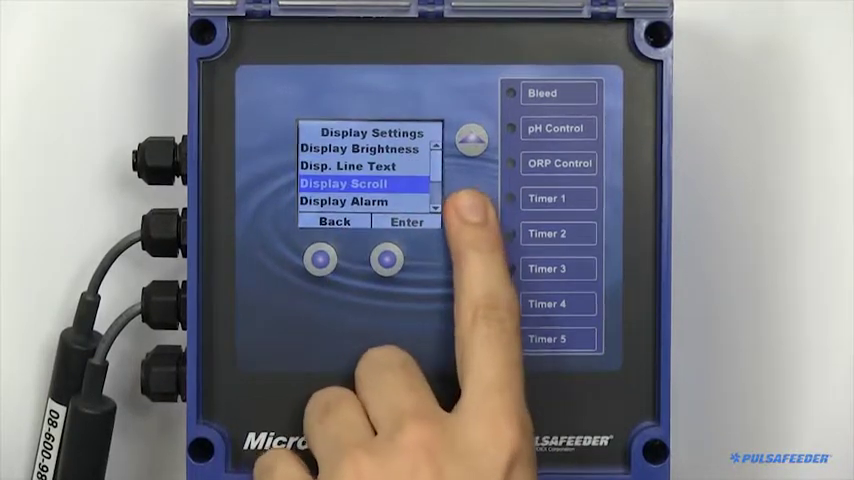
- View the Display Scroll rate and Display Alarm size options
{"action": "left_click", "coordinate": [405, 221]}
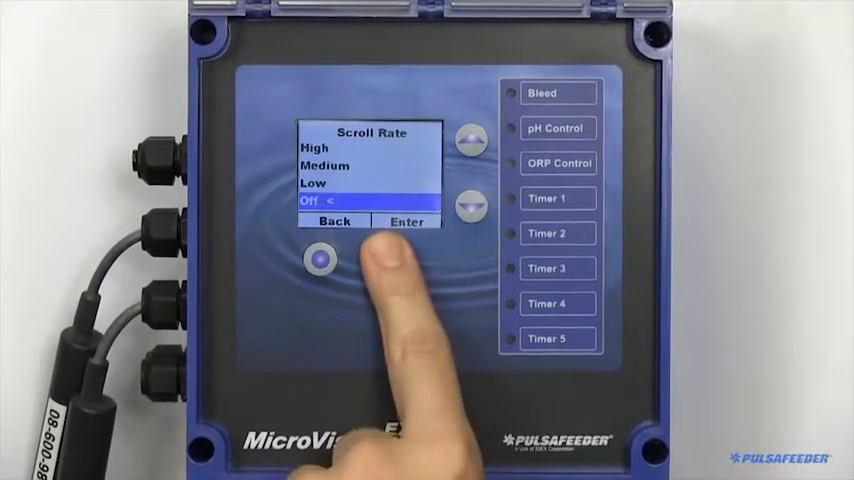
{"action": "left_click", "coordinate": [321, 221]}
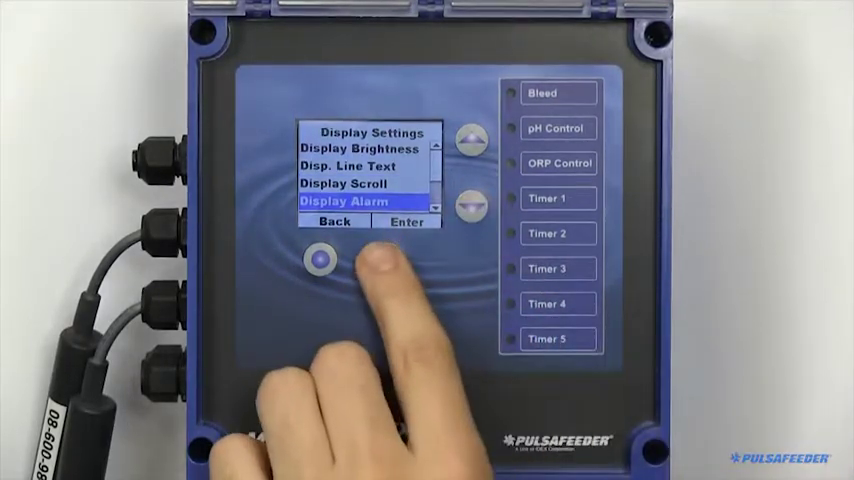
{"action": "left_click", "coordinate": [405, 221]}
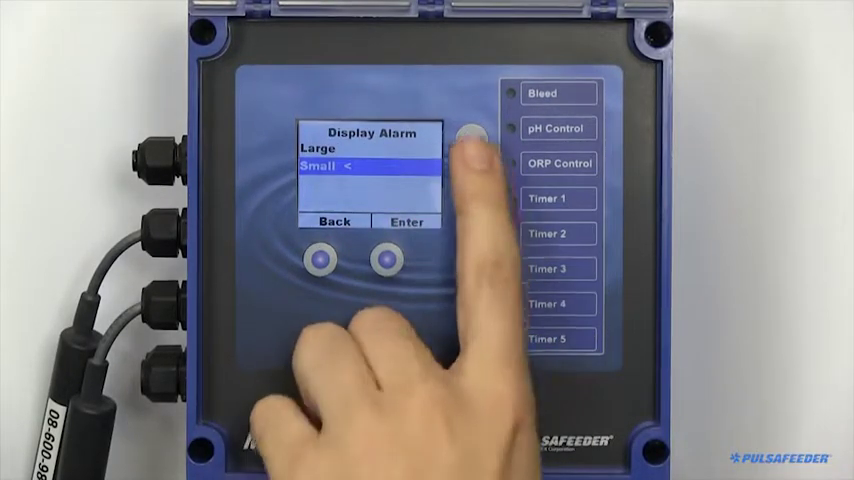
{"action": "left_click", "coordinate": [334, 221]}
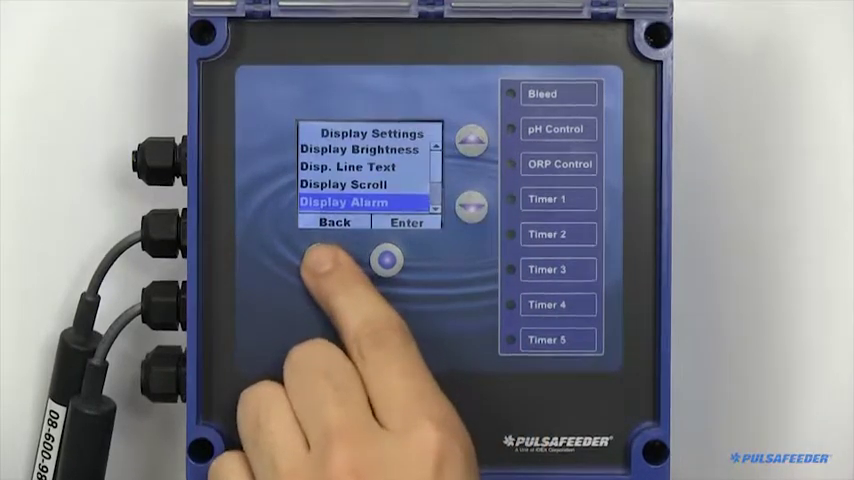
- Set Display Dampener to 5 Seconds and return to Settings
{"action": "left_click", "coordinate": [469, 200]}
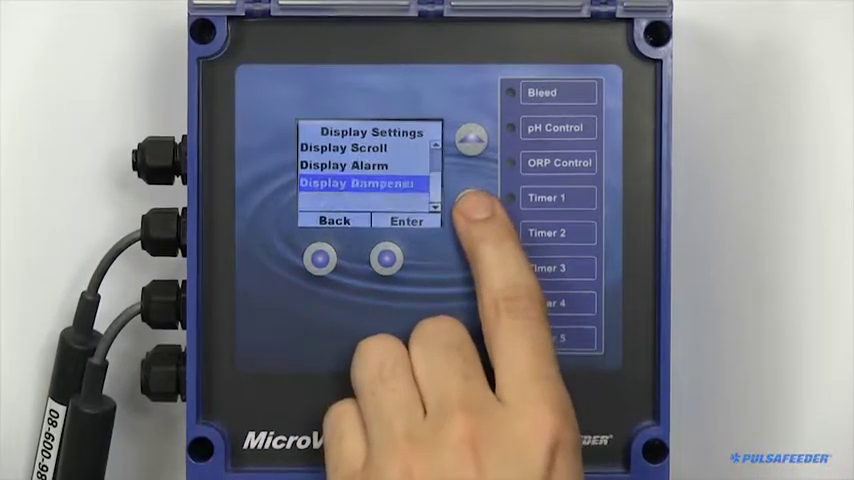
{"action": "left_click", "coordinate": [405, 221]}
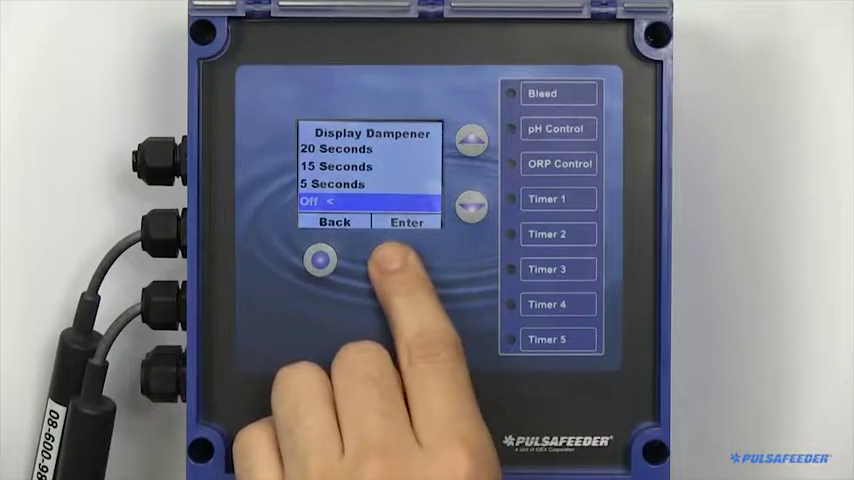
{"action": "left_click", "coordinate": [469, 140]}
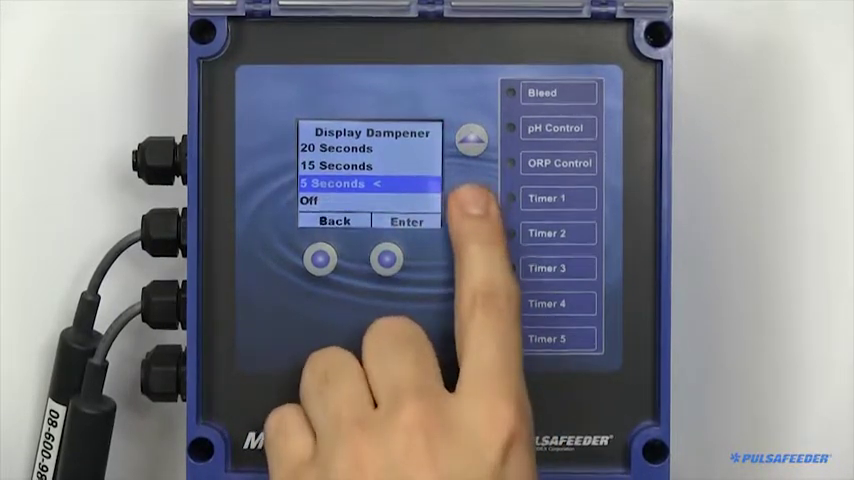
{"action": "left_click", "coordinate": [470, 205]}
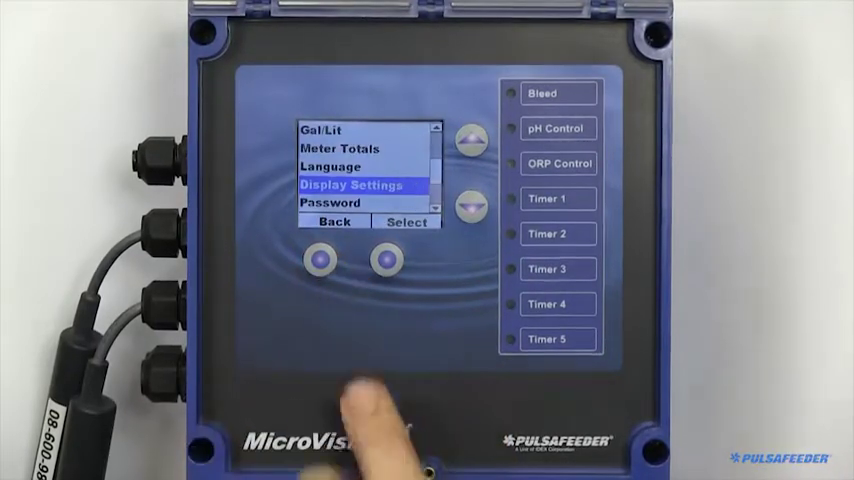
- Scroll past Password to Version, view revision POXR0012, and return to the main menu
{"action": "left_click", "coordinate": [385, 259]}
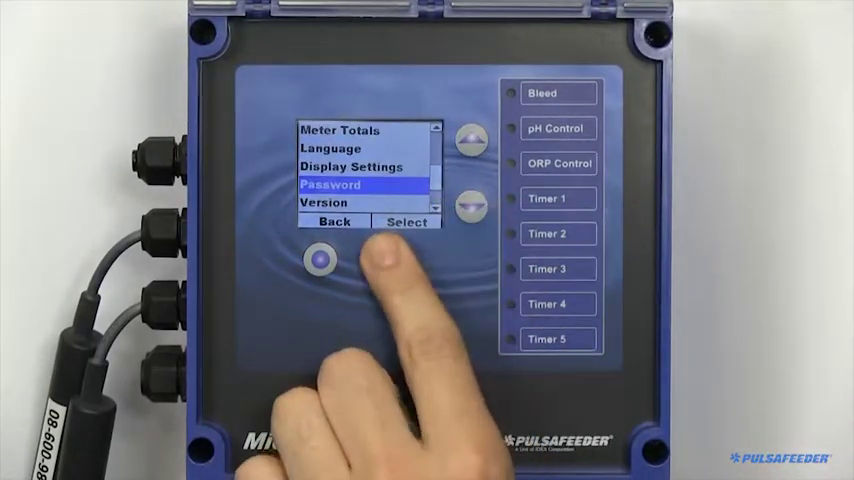
{"action": "left_click", "coordinate": [407, 221]}
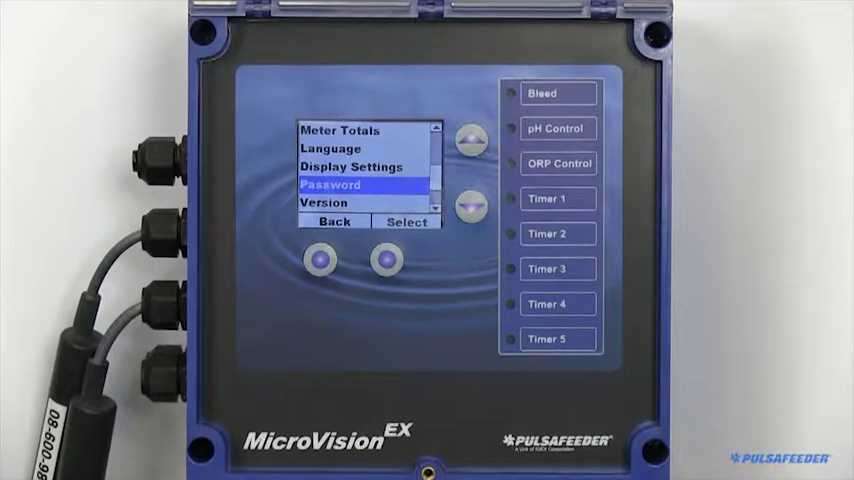
{"action": "left_click", "coordinate": [466, 203]}
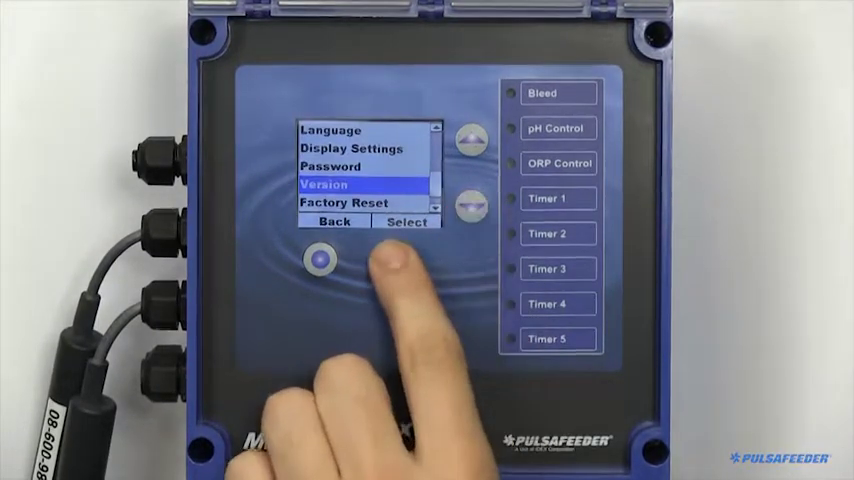
{"action": "left_click", "coordinate": [405, 221]}
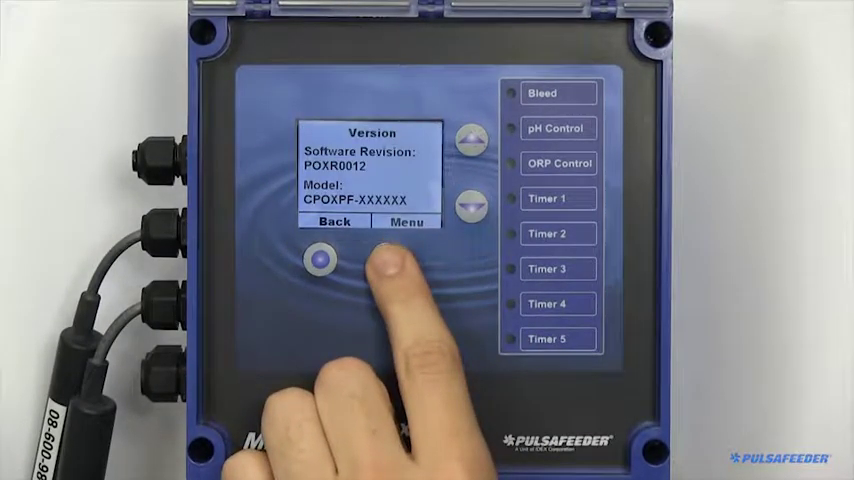
{"action": "left_click", "coordinate": [334, 221]}
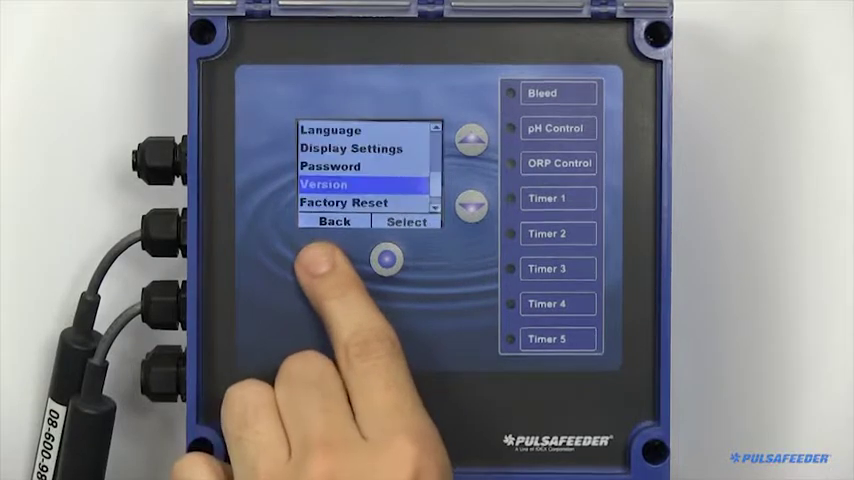
{"action": "left_click", "coordinate": [407, 221]}
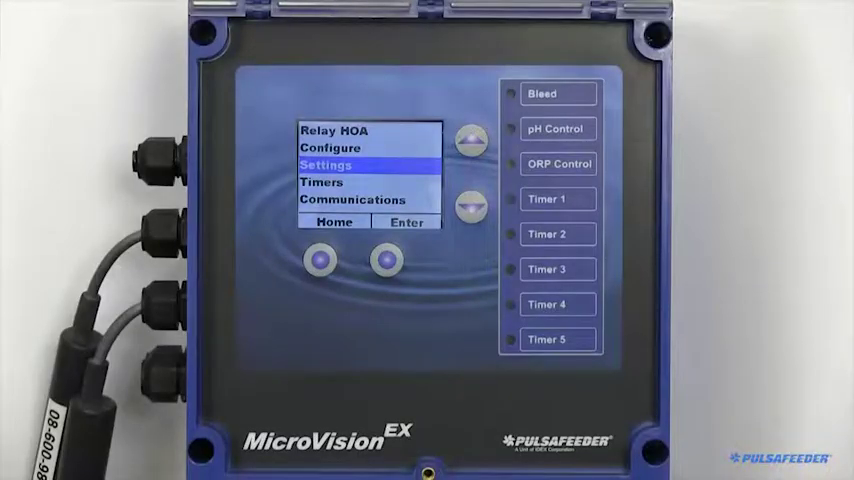
- Enter the sensor settings list, scroll past ORP, and open Conductivity
{"action": "left_click", "coordinate": [386, 259]}
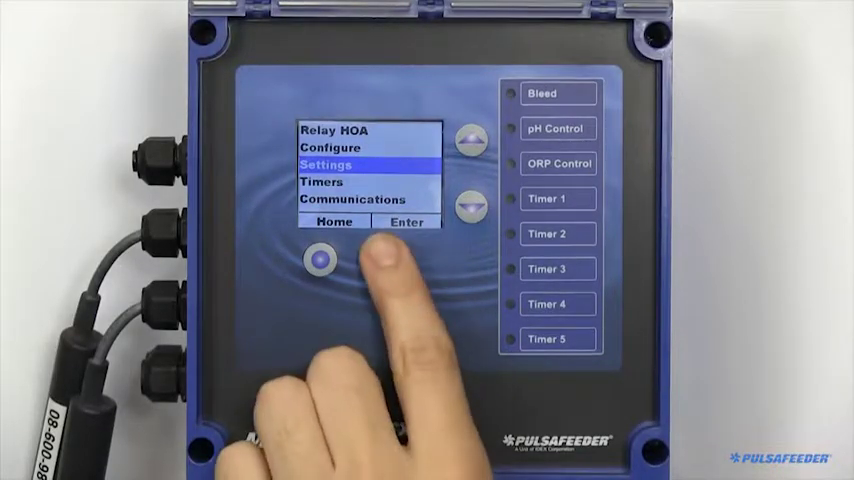
{"action": "left_click", "coordinate": [406, 221]}
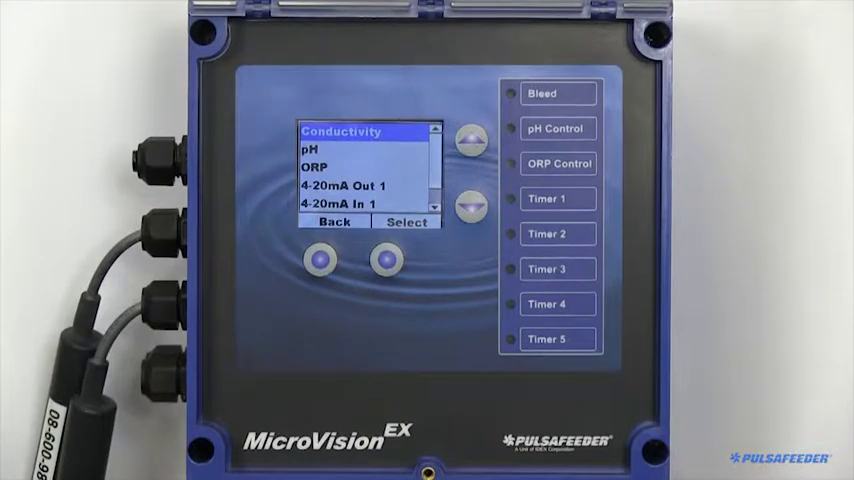
{"action": "left_click", "coordinate": [471, 205]}
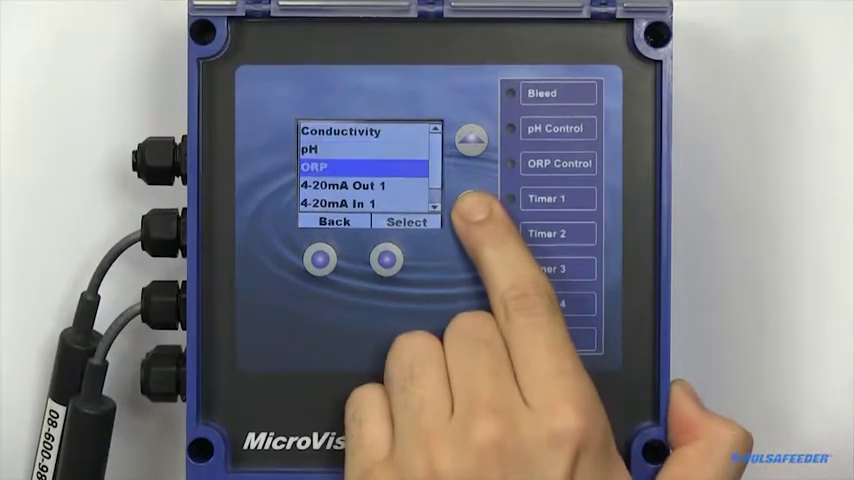
{"action": "left_click", "coordinate": [465, 206]}
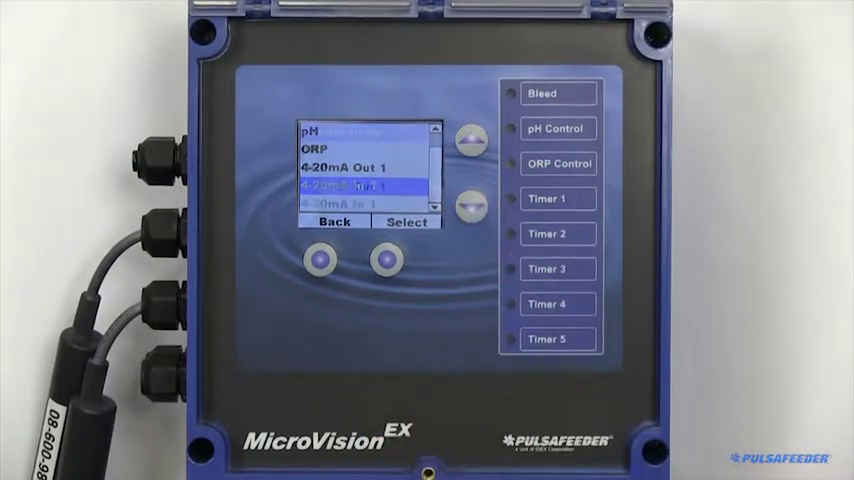
{"action": "left_click", "coordinate": [469, 141]}
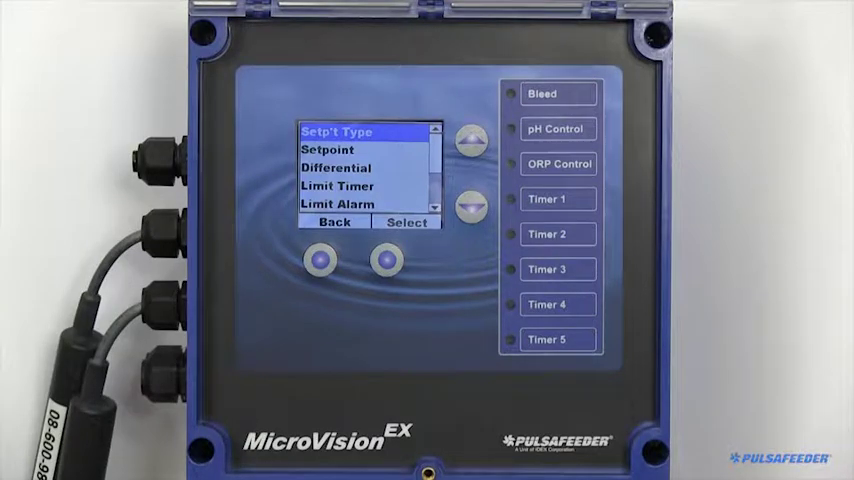
- Inspect Setpoint Type unchanged, then raise the conductivity setpoint to 1800 uS
{"action": "left_click", "coordinate": [385, 260]}
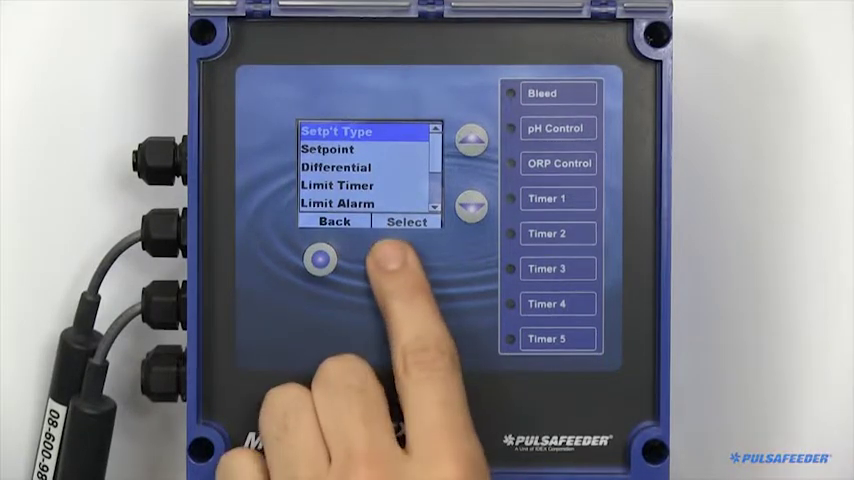
{"action": "left_click", "coordinate": [406, 221]}
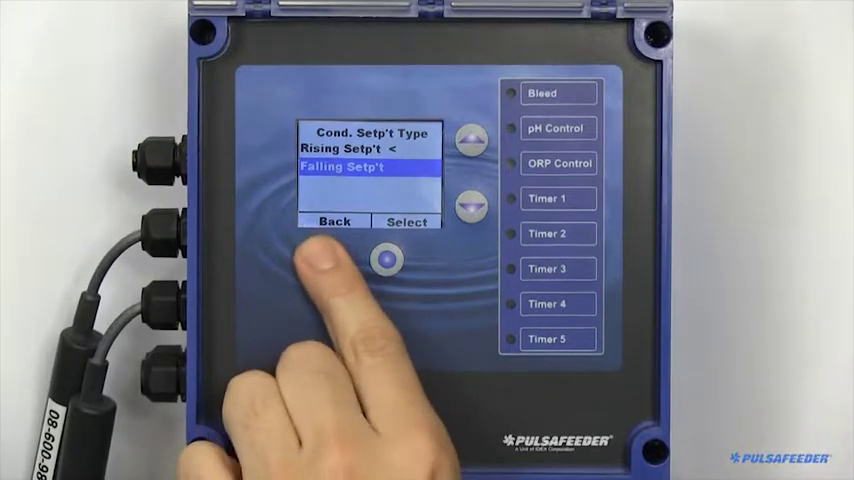
{"action": "left_click", "coordinate": [385, 258]}
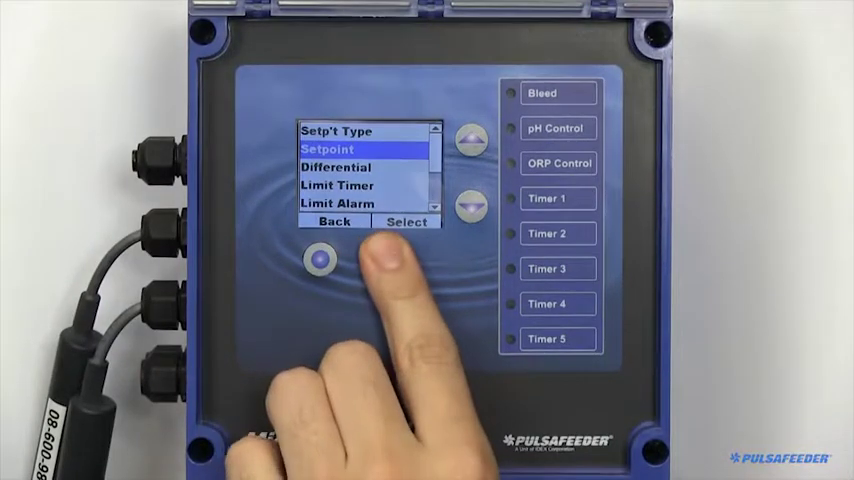
{"action": "left_click", "coordinate": [406, 222]}
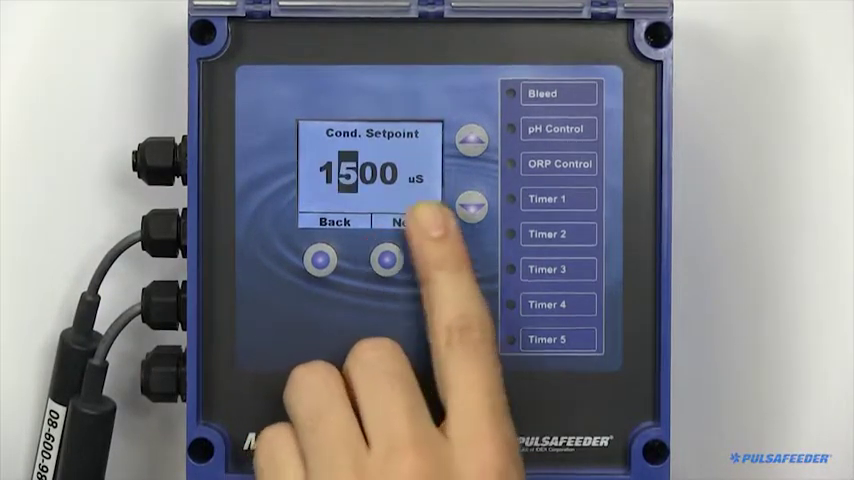
{"action": "left_click", "coordinate": [471, 138]}
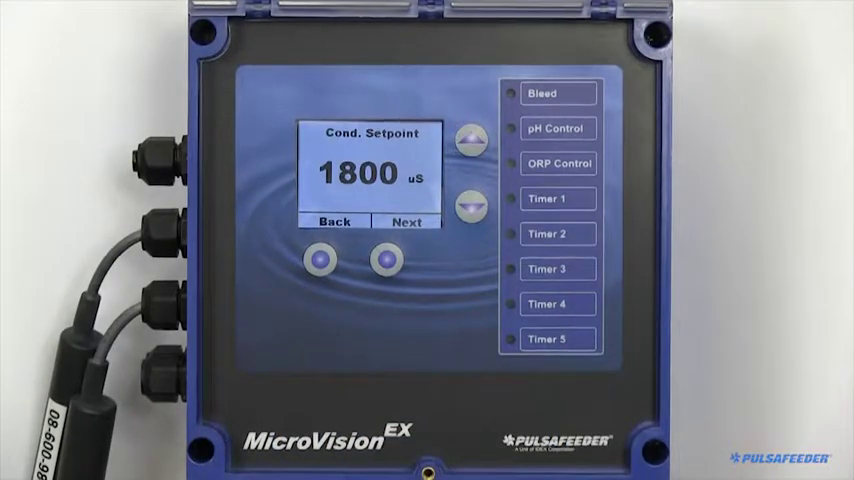
{"action": "left_click", "coordinate": [385, 258]}
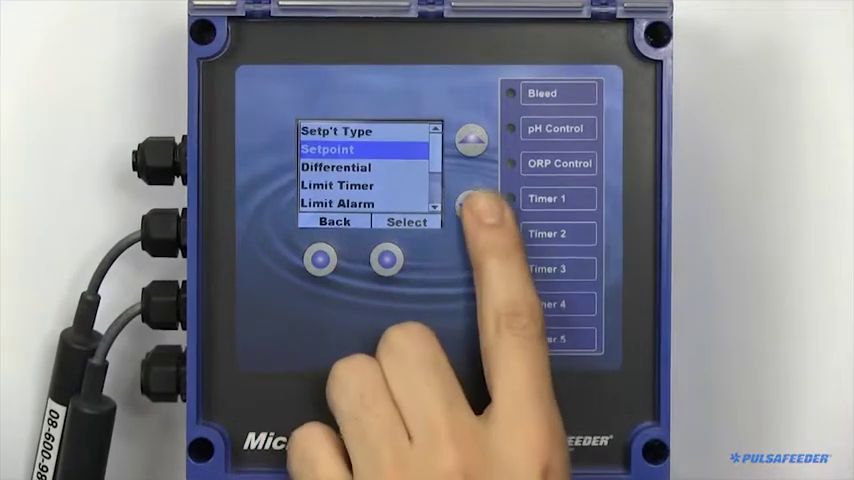
- Inspect the Differential, Limit Timer and Limit Alarm relay options
{"action": "left_click", "coordinate": [472, 207]}
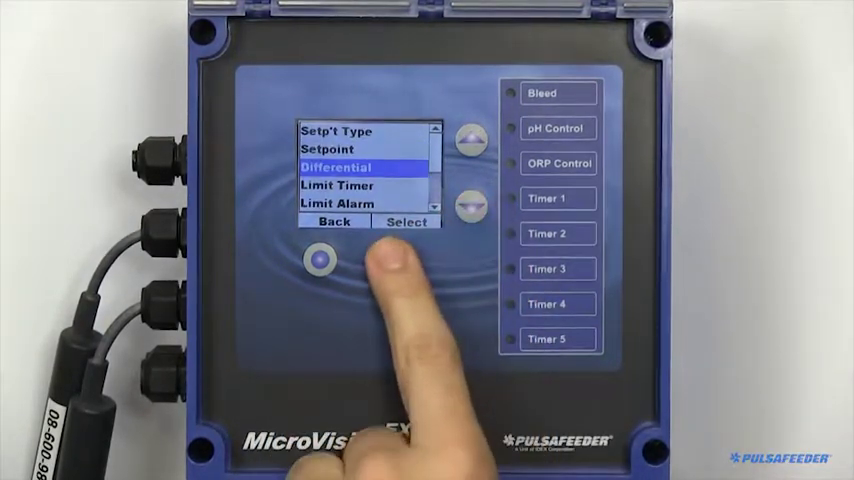
{"action": "left_click", "coordinate": [406, 221]}
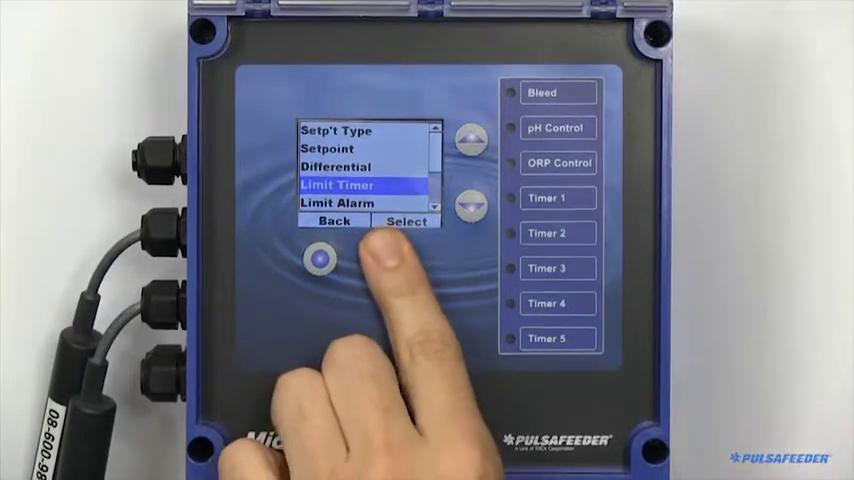
{"action": "left_click", "coordinate": [405, 221]}
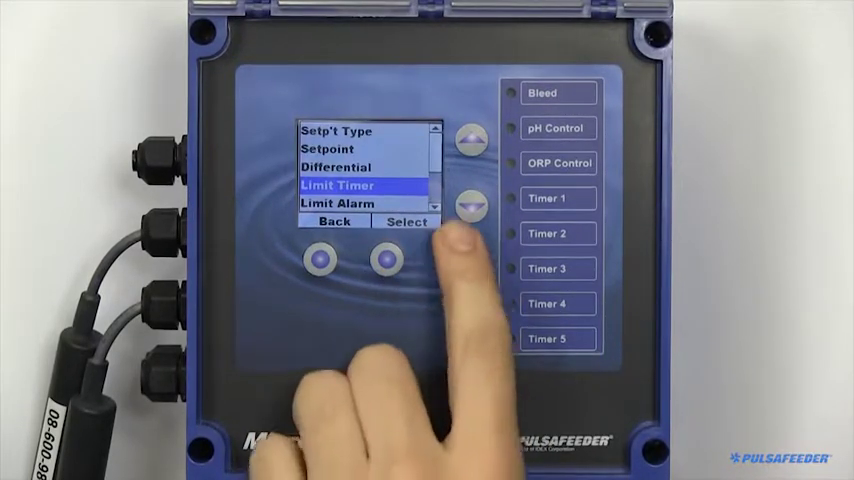
{"action": "left_click", "coordinate": [471, 205]}
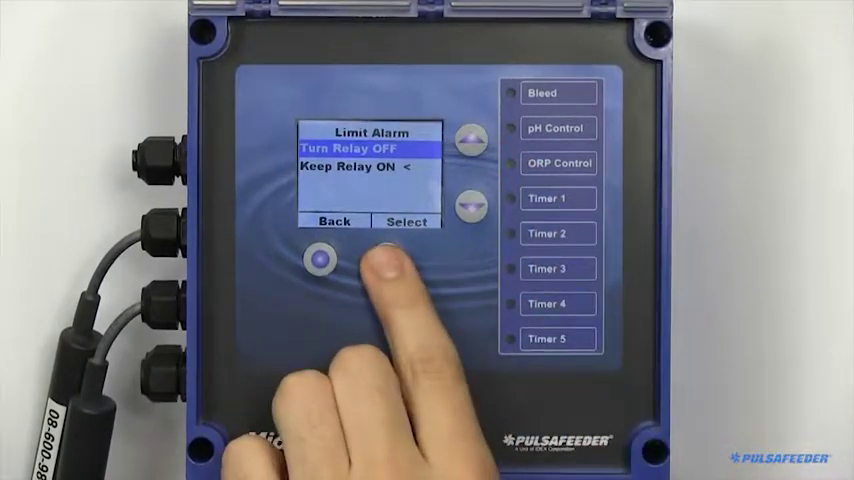
{"action": "left_click", "coordinate": [471, 139]}
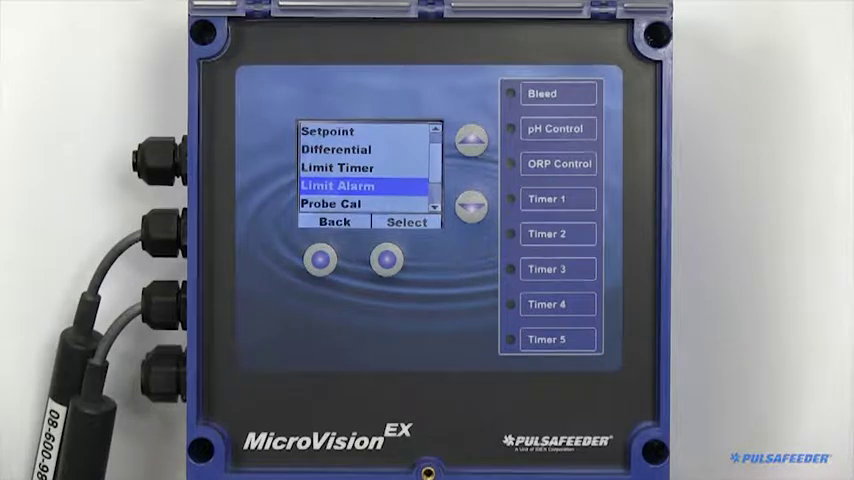
- Calibrate the conductivity probe from 1411 uS to 1435 uS
{"action": "left_click", "coordinate": [471, 205]}
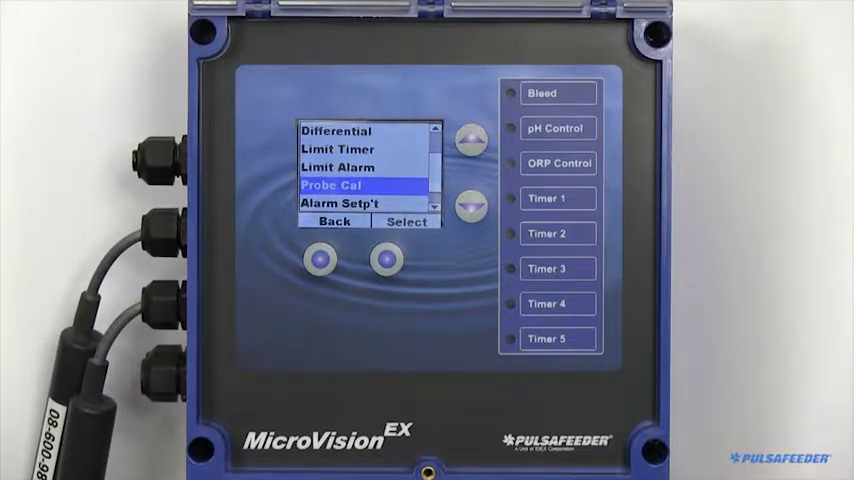
{"action": "left_click", "coordinate": [406, 222]}
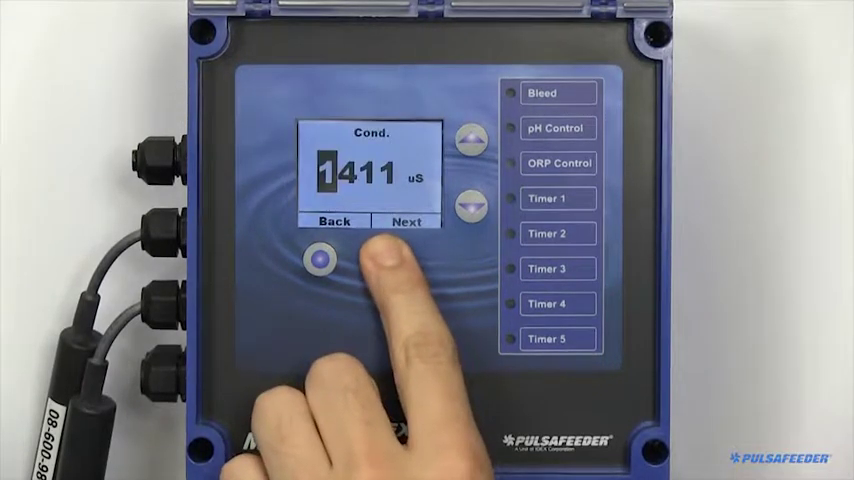
{"action": "left_click", "coordinate": [384, 258]}
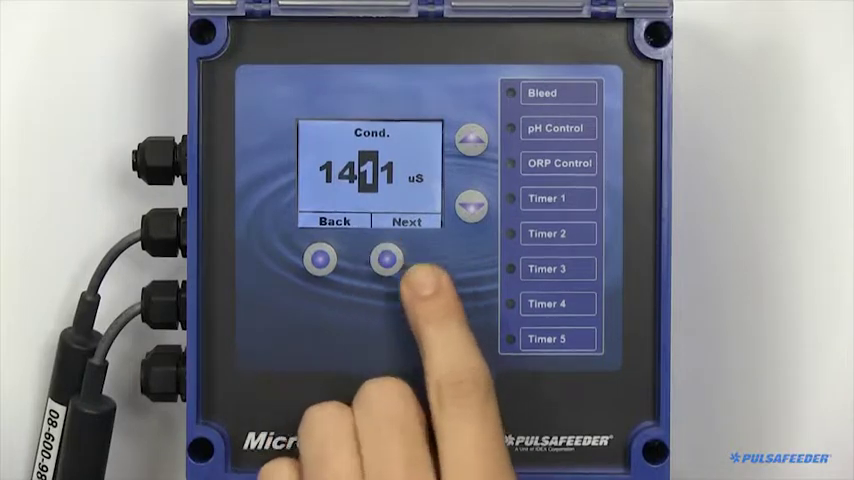
{"action": "left_click", "coordinate": [470, 140]}
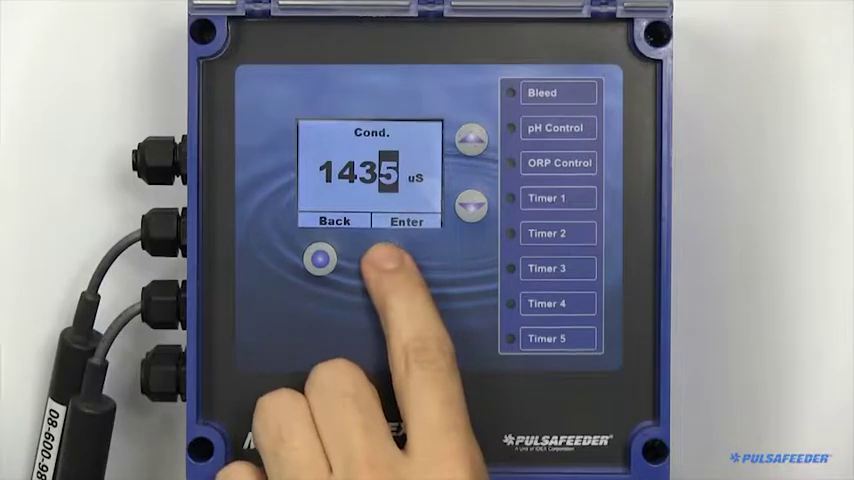
{"action": "left_click", "coordinate": [385, 260]}
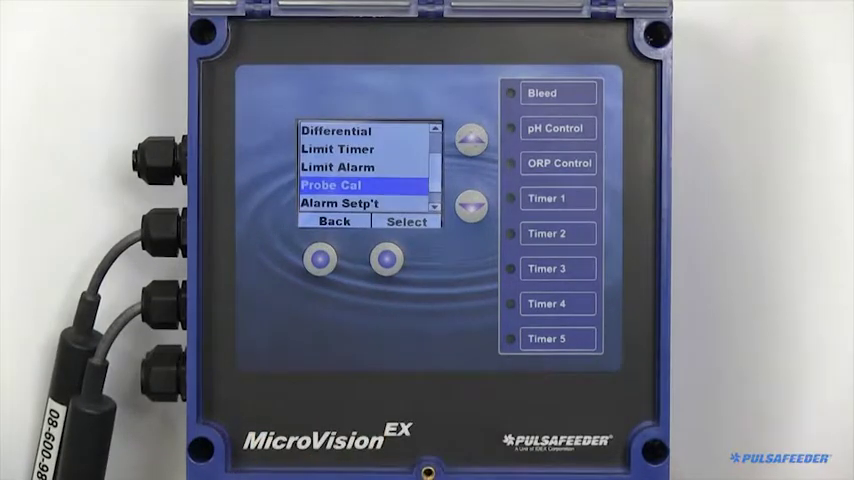
{"action": "left_click", "coordinate": [468, 201]}
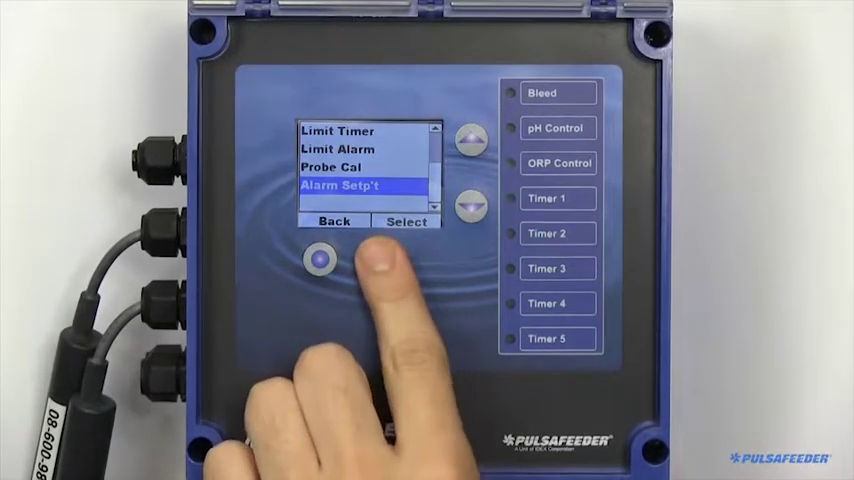
- View the conductivity alarm setpoints: High 1700 uS, Low 1300 uS
{"action": "left_click", "coordinate": [406, 221]}
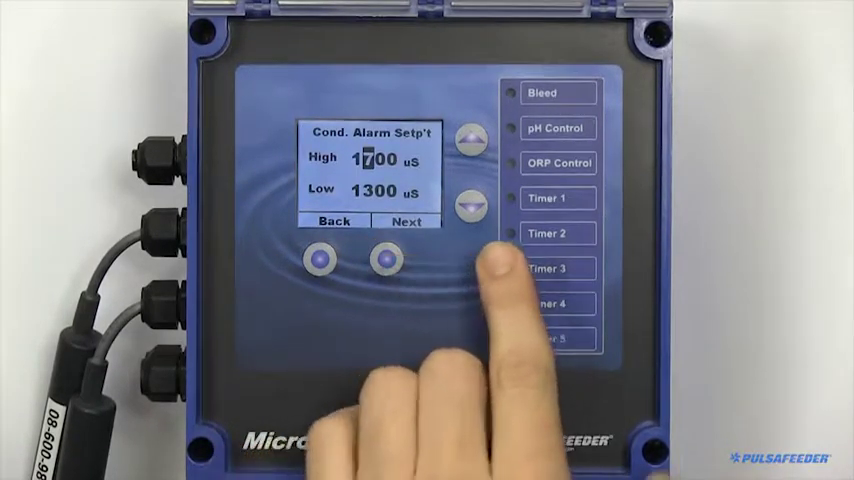
{"action": "left_click", "coordinate": [470, 140]}
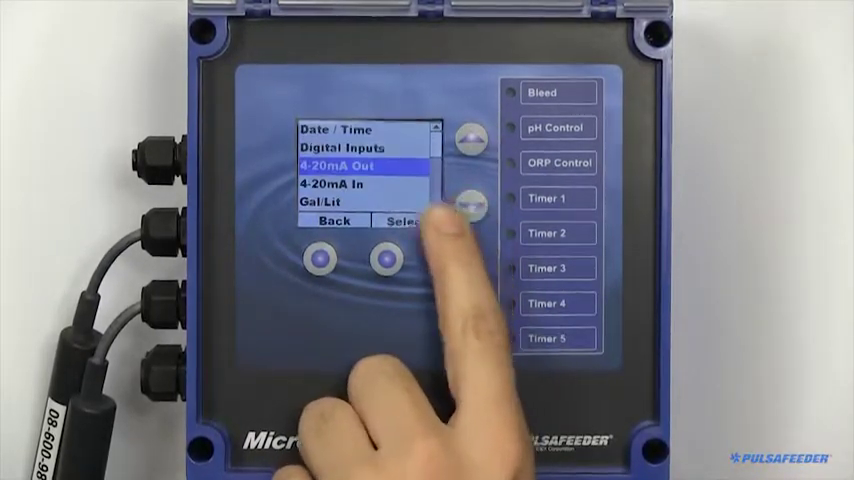
- Browse the 4-20mA Out 1 type list (Off, Conductivity, pH, ORP), leaving Conductivity selected
{"action": "left_click", "coordinate": [405, 221]}
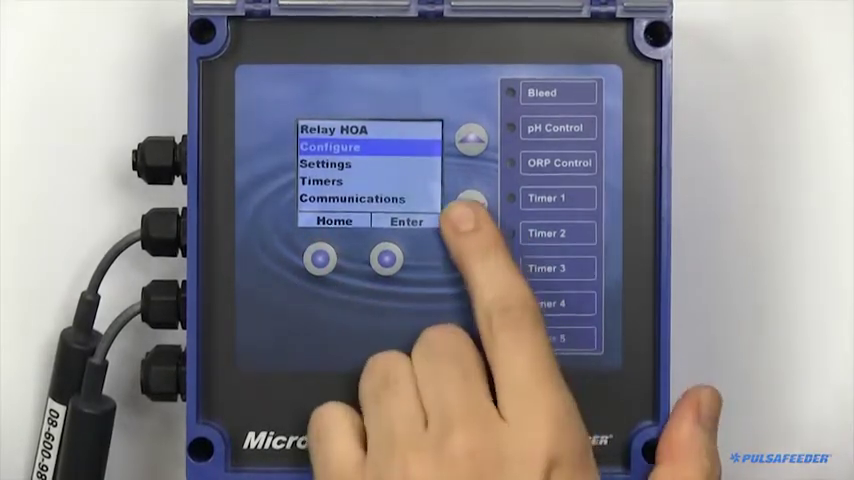
{"action": "left_click", "coordinate": [469, 201]}
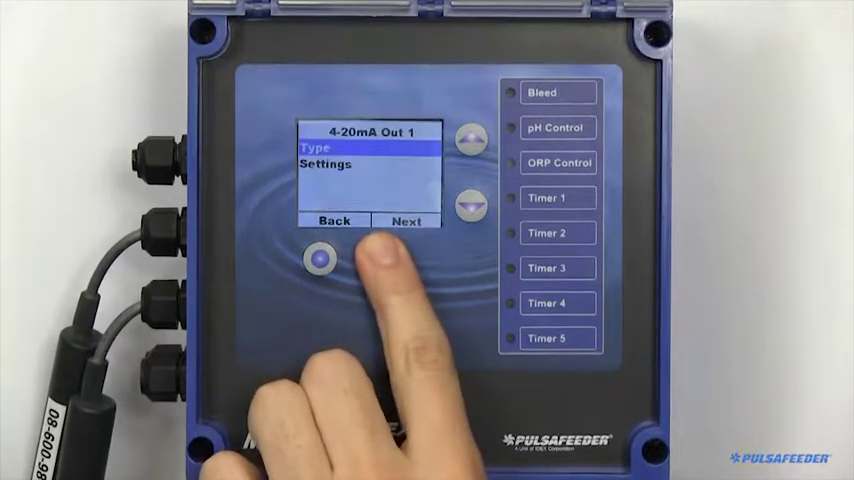
{"action": "left_click", "coordinate": [318, 258]}
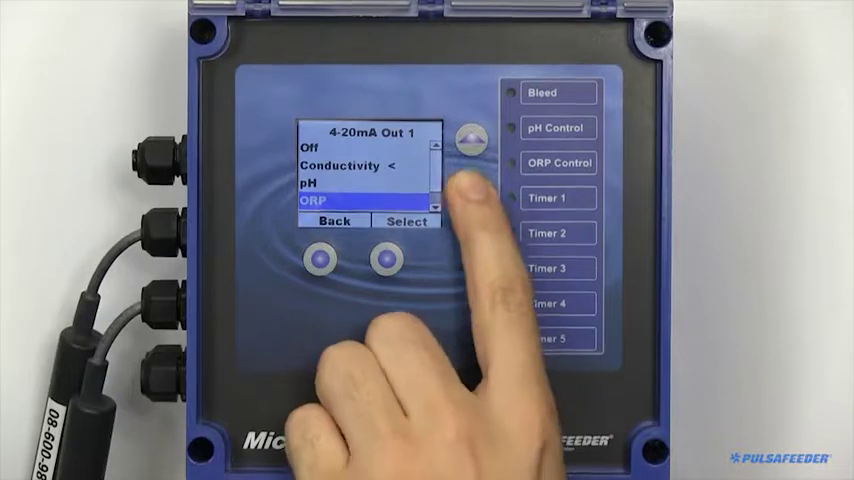
{"action": "left_click", "coordinate": [470, 140]}
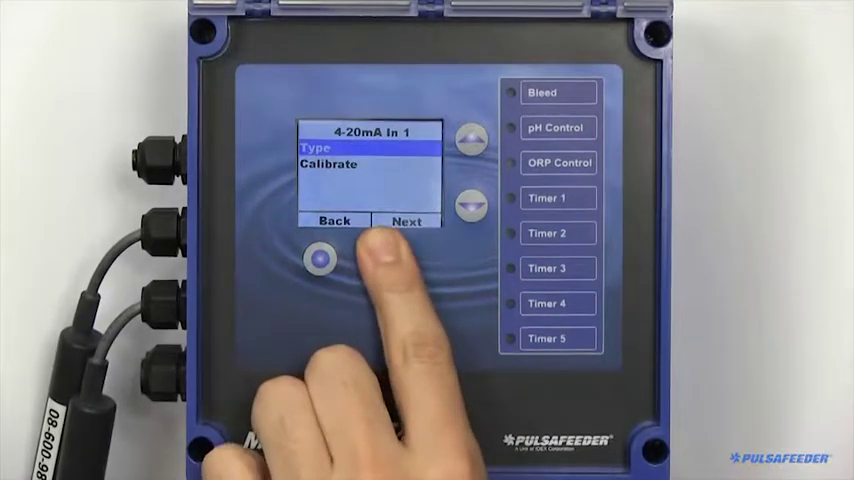
- View the 4-20mA In 1 unit choices (mA, uM/YR, Mil/Y, mS/CM, pH) and exit keeping mA
{"action": "left_click", "coordinate": [406, 220]}
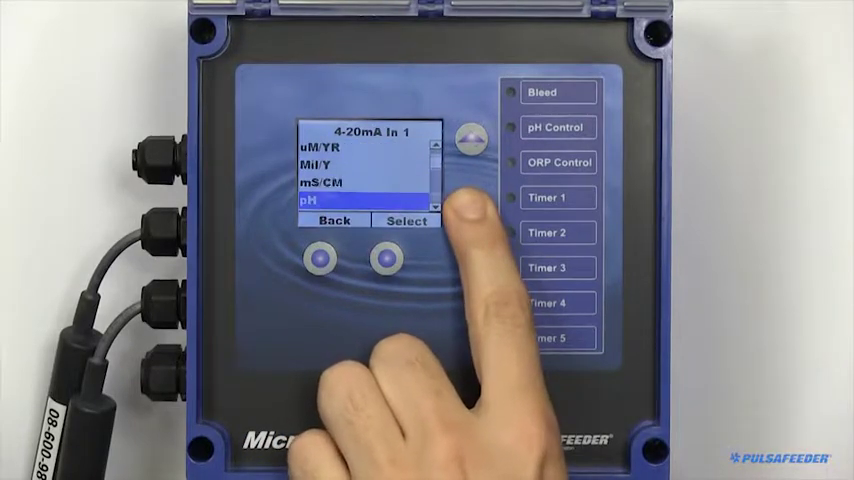
{"action": "left_click", "coordinate": [465, 138]}
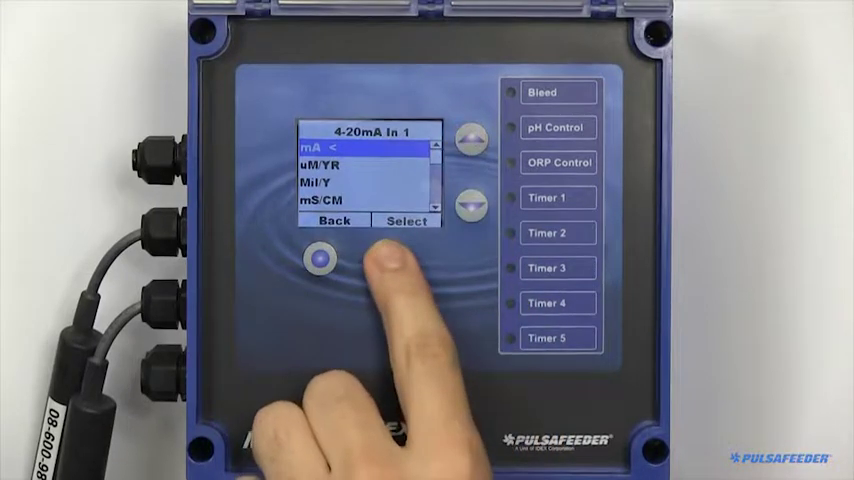
{"action": "left_click", "coordinate": [405, 220]}
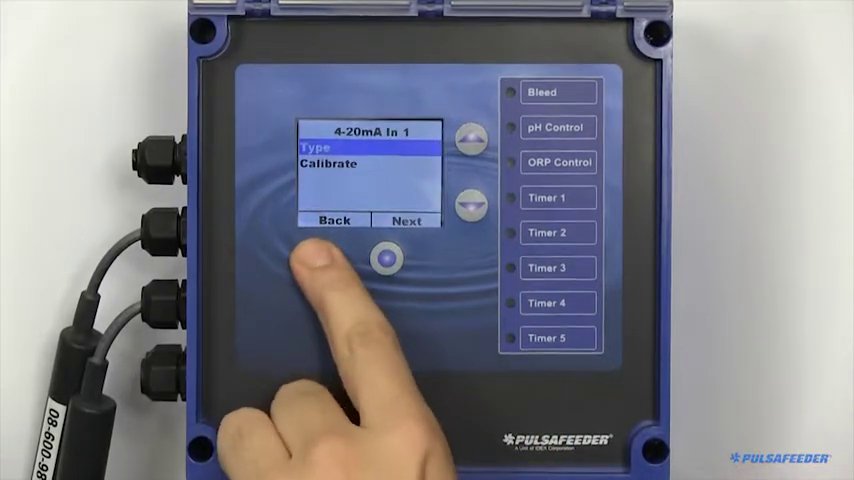
{"action": "left_click", "coordinate": [406, 220]}
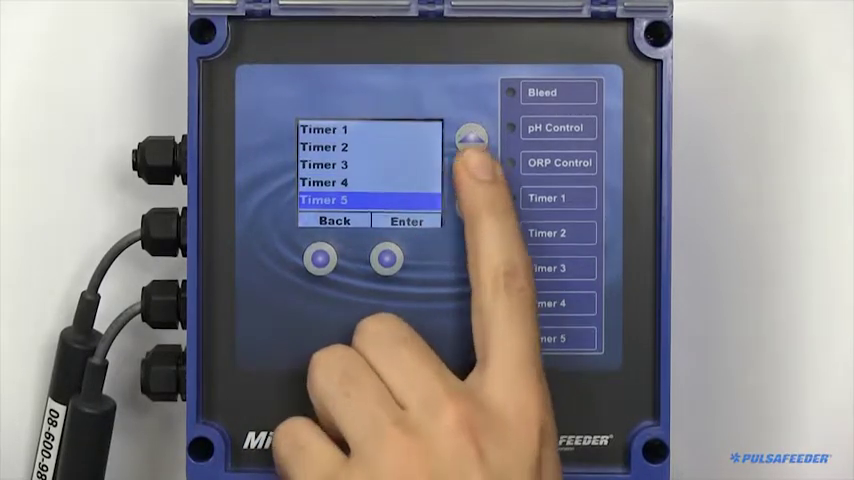
- Browse Timer 1's relay modes and select Pulse Timer
{"action": "left_click", "coordinate": [466, 141]}
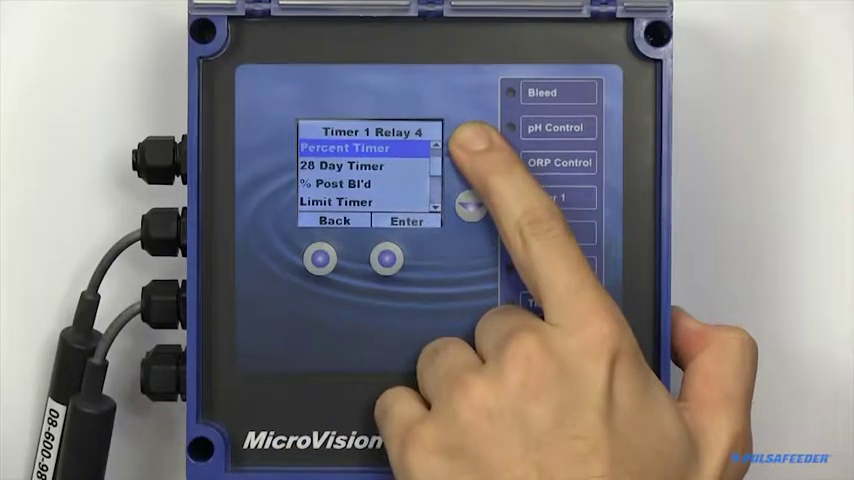
{"action": "left_click", "coordinate": [470, 140]}
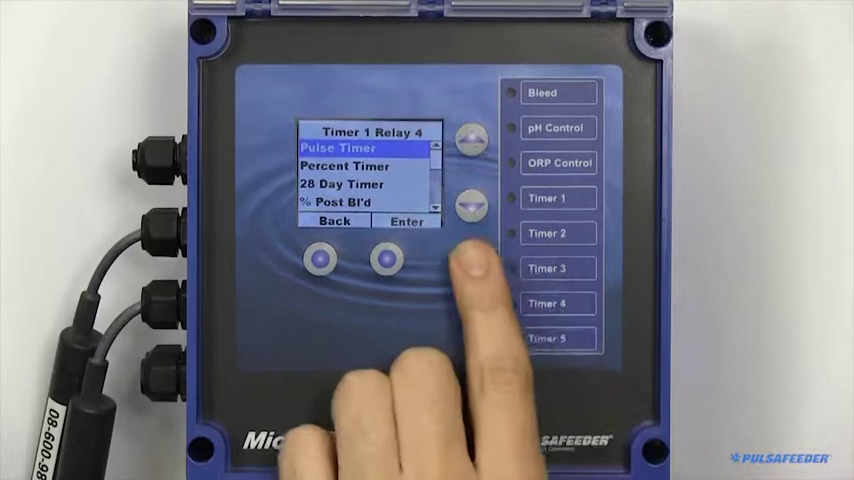
{"action": "left_click", "coordinate": [470, 205]}
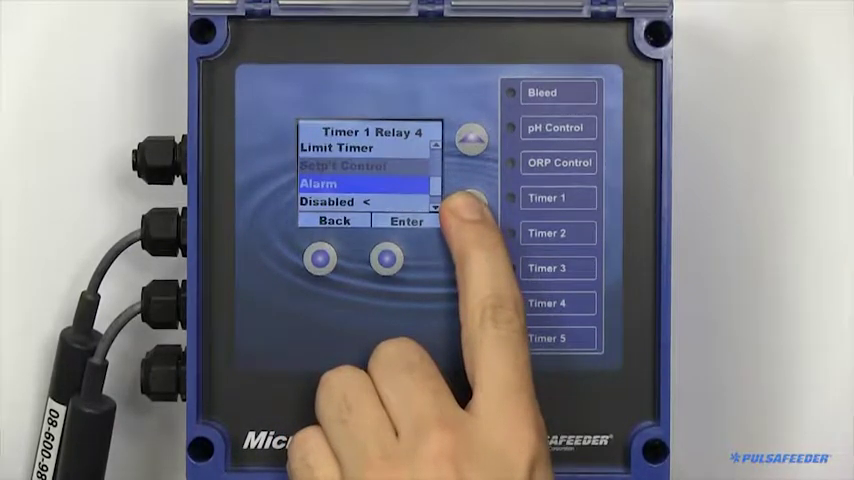
{"action": "left_click", "coordinate": [471, 202]}
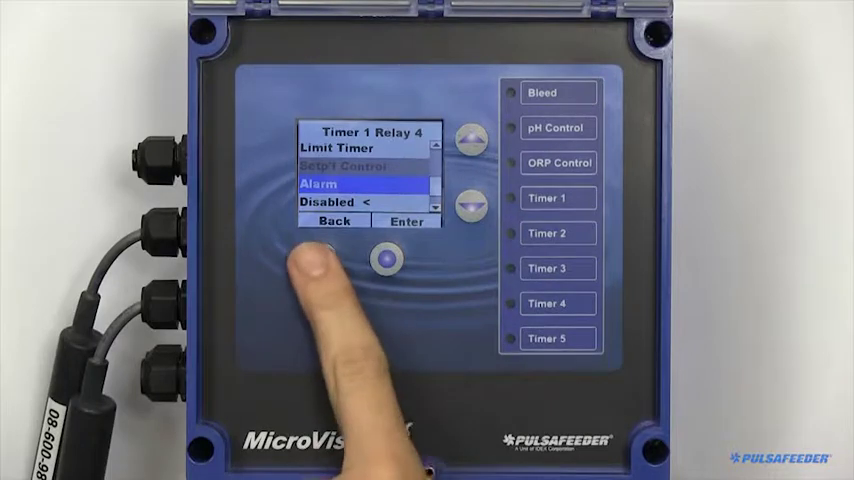
{"action": "left_click", "coordinate": [471, 205]}
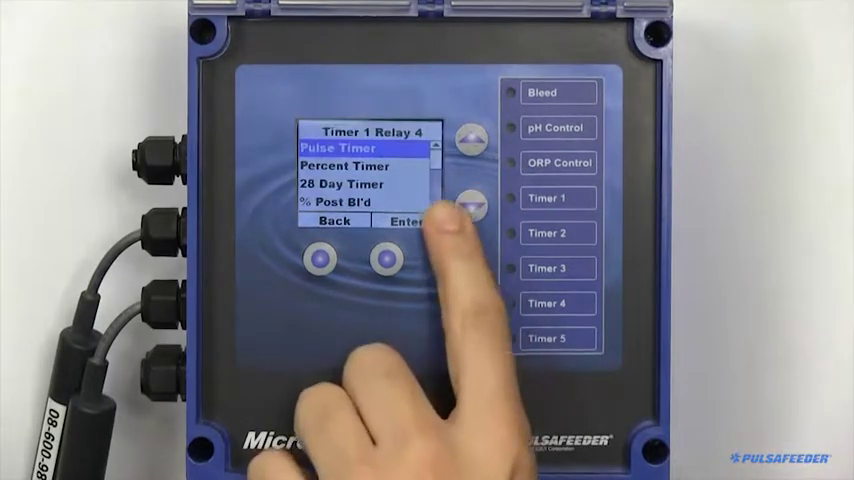
{"action": "left_click", "coordinate": [405, 221]}
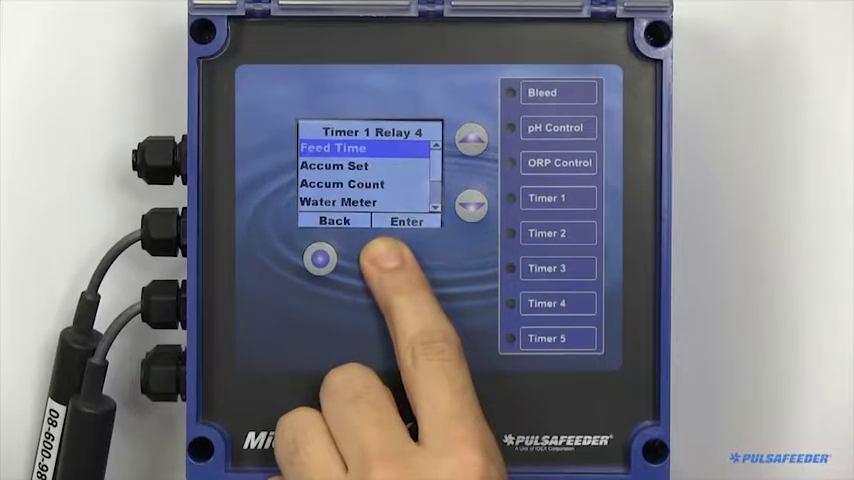
- Review Timer 1's Accum Set of 0200 gal and Water Meter input P5
{"action": "left_click", "coordinate": [405, 221]}
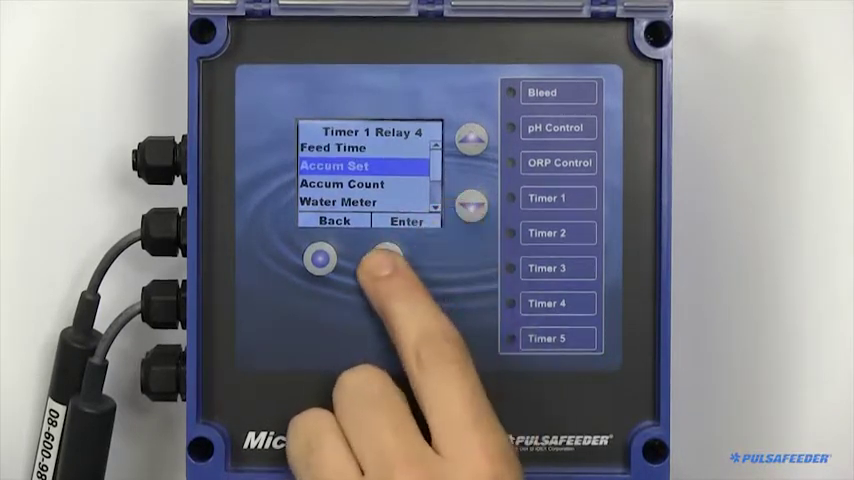
{"action": "left_click", "coordinate": [405, 221]}
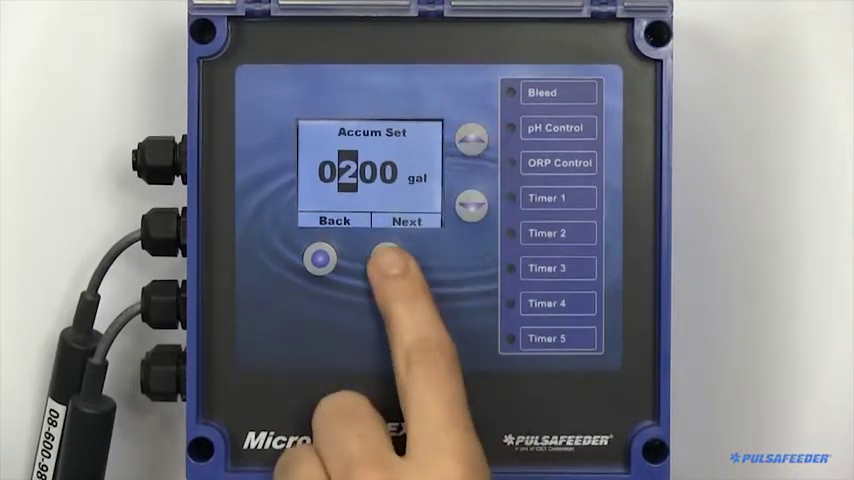
{"action": "left_click", "coordinate": [334, 220]}
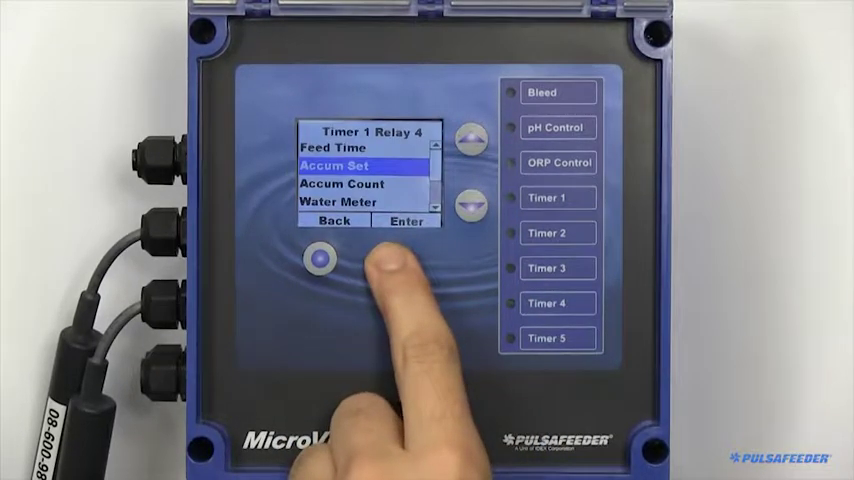
{"action": "left_click", "coordinate": [471, 199]}
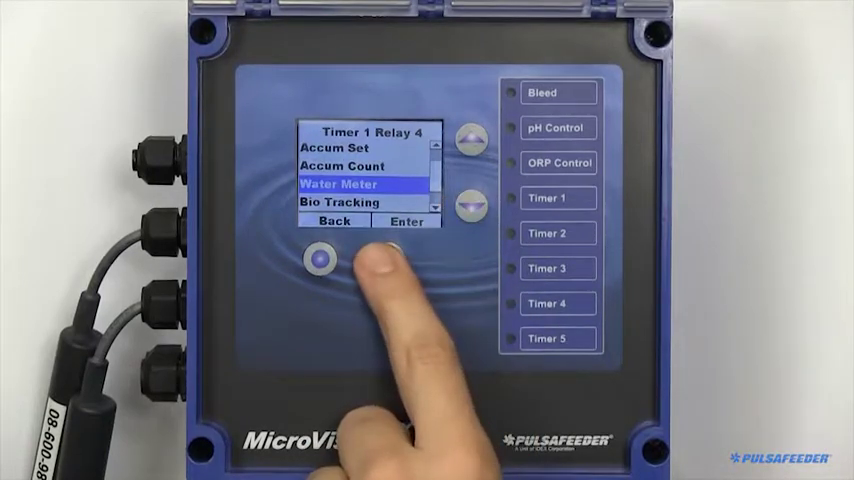
{"action": "left_click", "coordinate": [406, 221]}
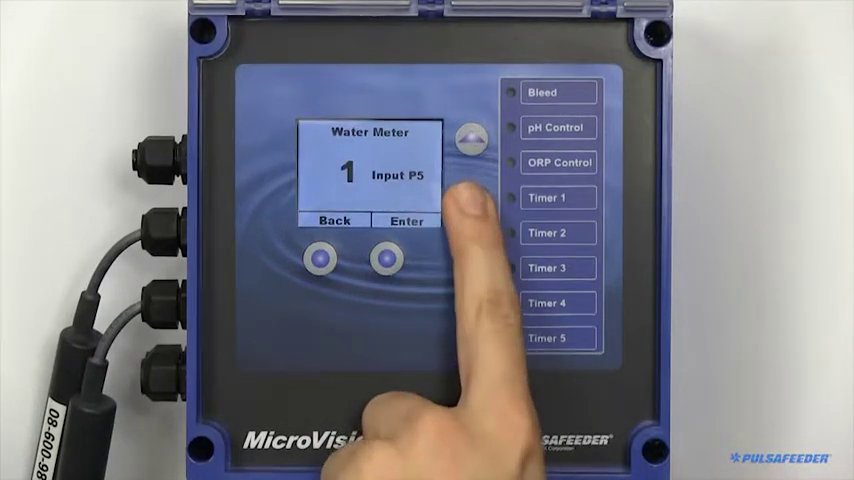
{"action": "left_click", "coordinate": [466, 139]}
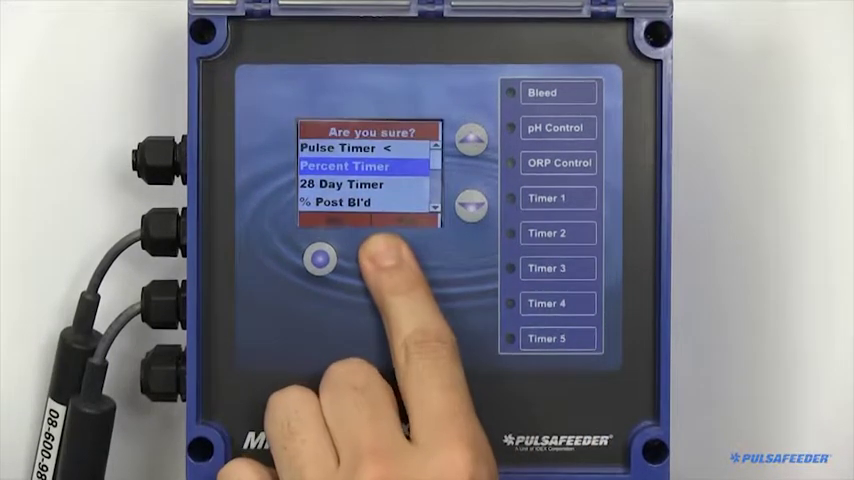
- Confirm the switch to Percent Timer and accept 010 % minutes to run
{"action": "left_click", "coordinate": [320, 258]}
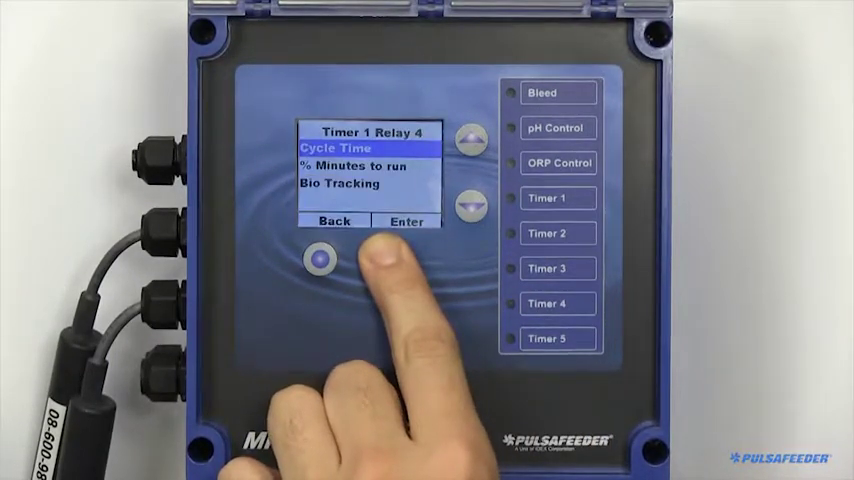
{"action": "left_click", "coordinate": [405, 221]}
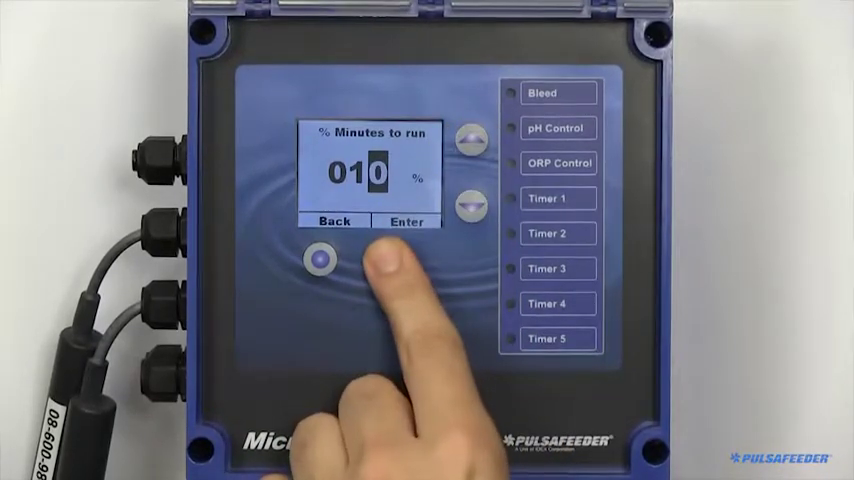
{"action": "left_click", "coordinate": [335, 221]}
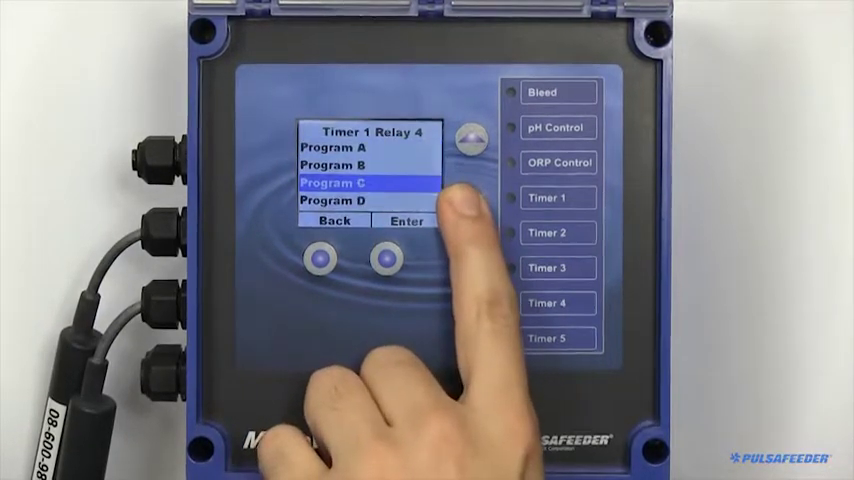
- Open Timer 1 Program A, view its Weeks choices (1st–4th), then highlight Days
{"action": "left_click", "coordinate": [466, 140]}
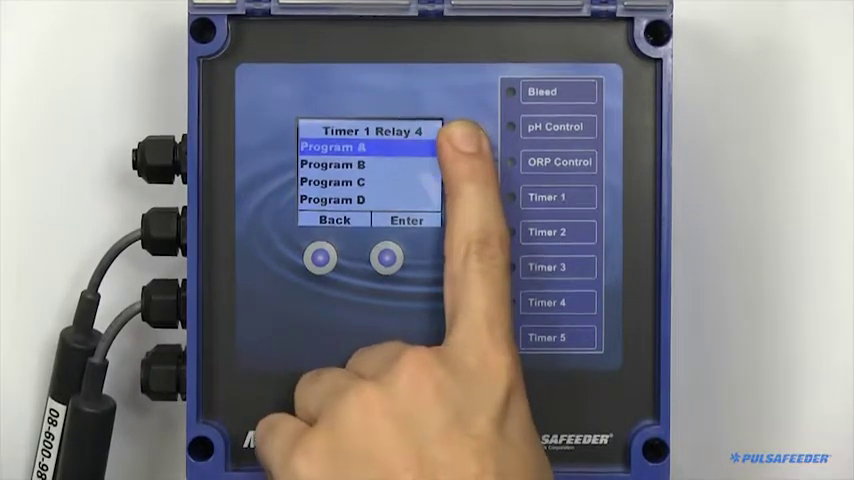
{"action": "left_click", "coordinate": [404, 219]}
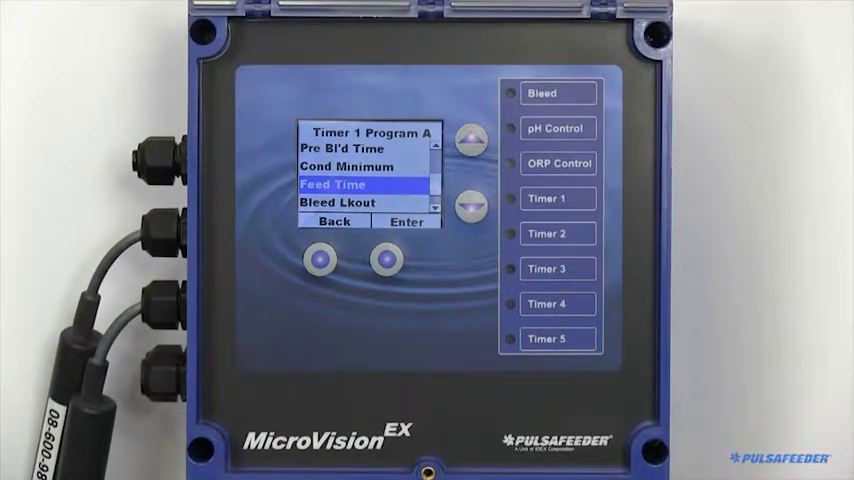
{"action": "left_click", "coordinate": [406, 221]}
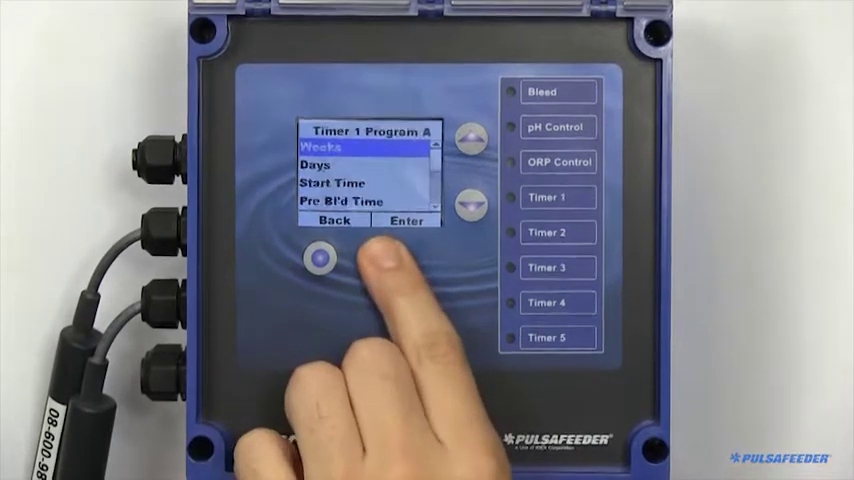
{"action": "left_click", "coordinate": [406, 220]}
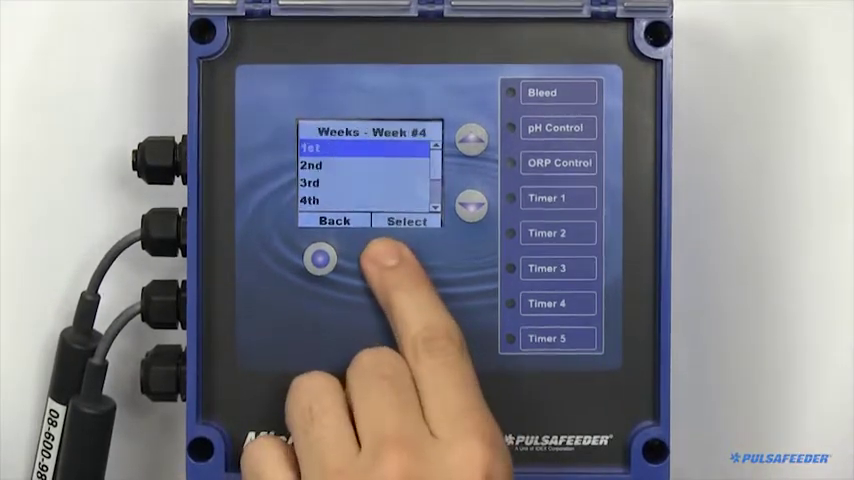
{"action": "left_click", "coordinate": [470, 204]}
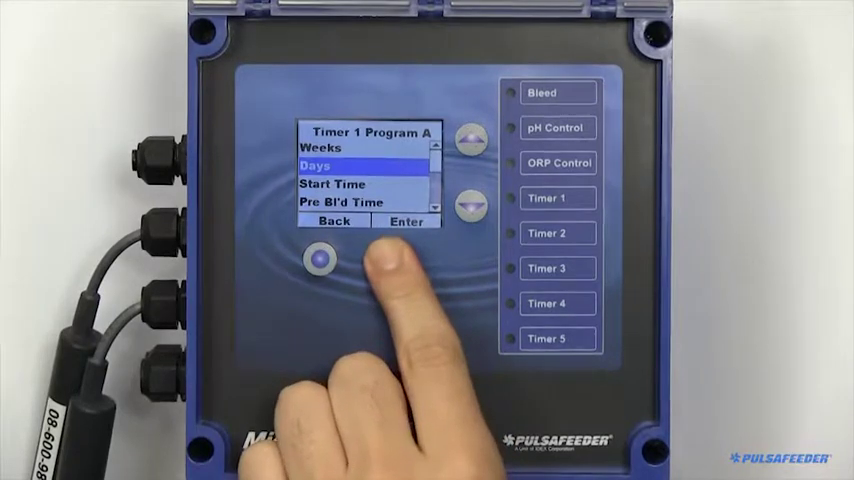
{"action": "left_click", "coordinate": [405, 220]}
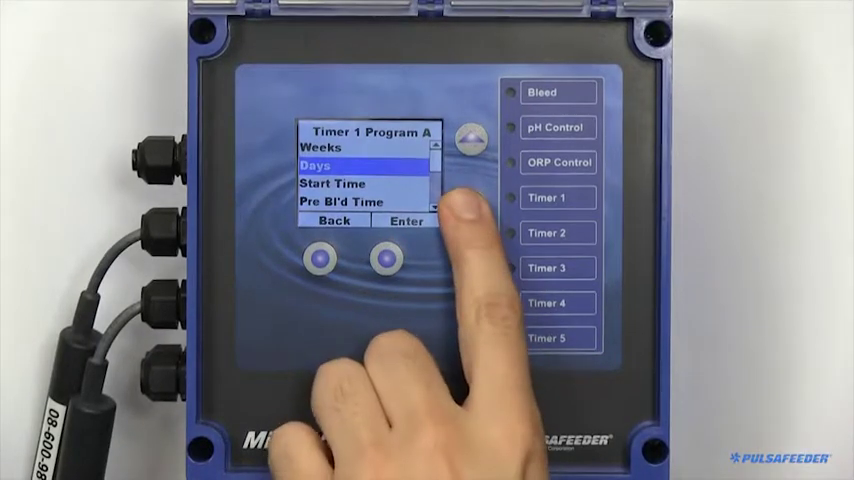
- Set Program A's start time to 06:00 AM and pre-bleed time to 01:00
{"action": "left_click", "coordinate": [404, 220]}
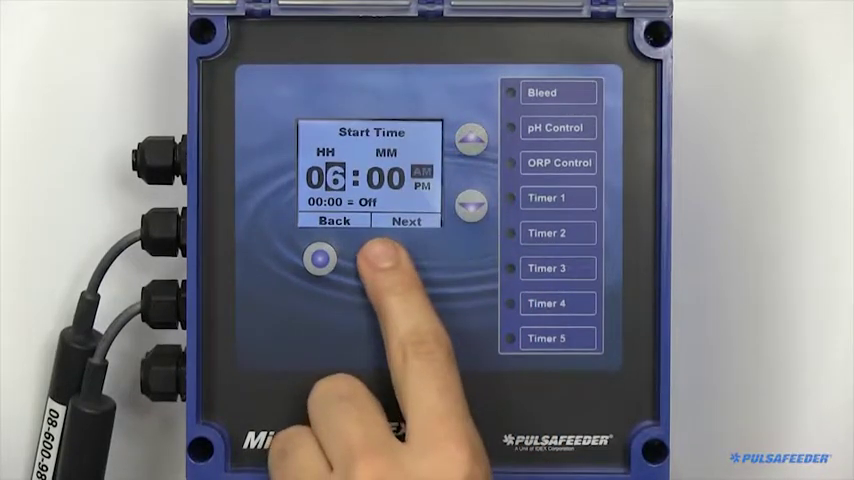
{"action": "left_click", "coordinate": [405, 221]}
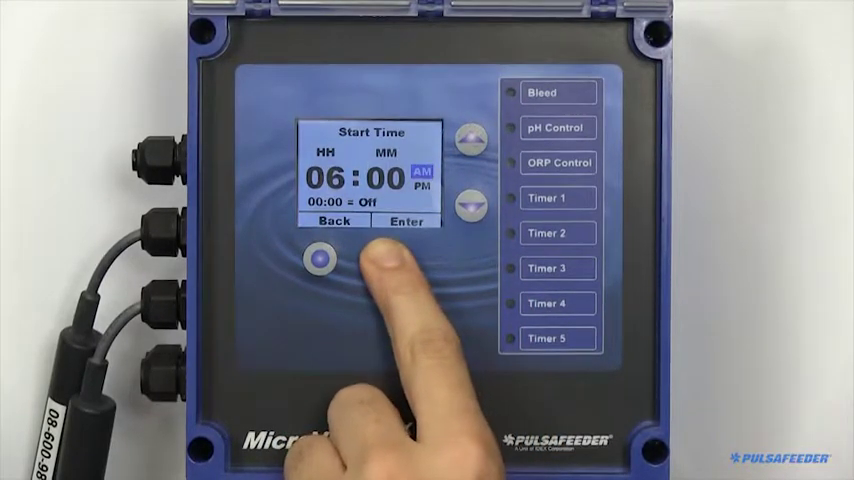
{"action": "left_click", "coordinate": [332, 221]}
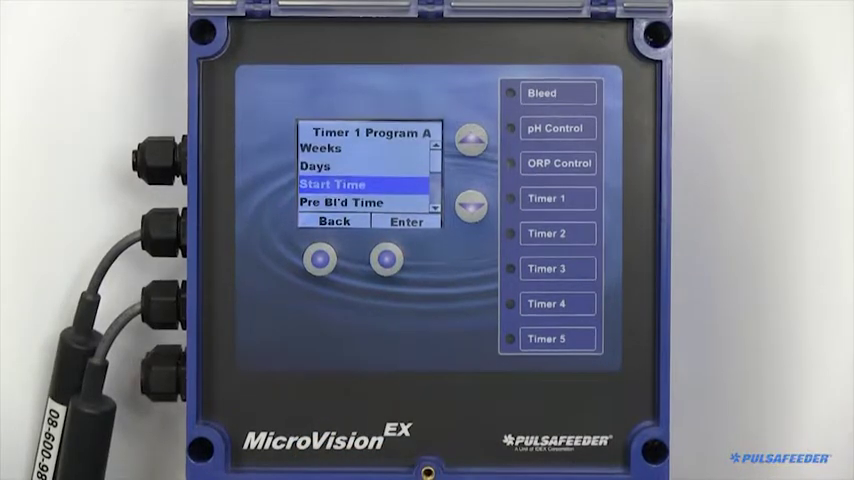
{"action": "left_click", "coordinate": [470, 205]}
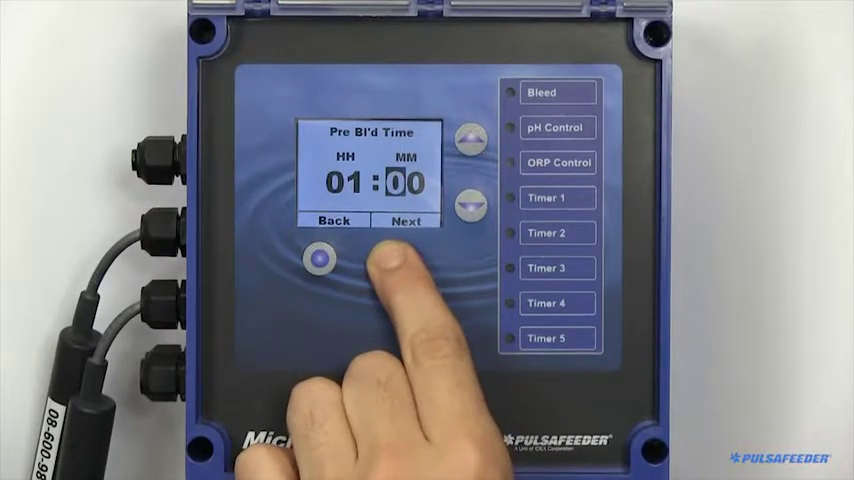
{"action": "left_click", "coordinate": [331, 220]}
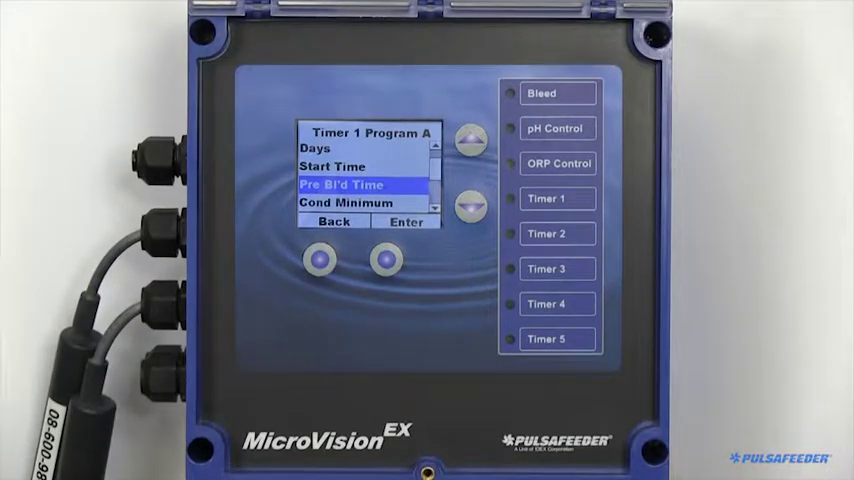
{"action": "left_click", "coordinate": [320, 259]}
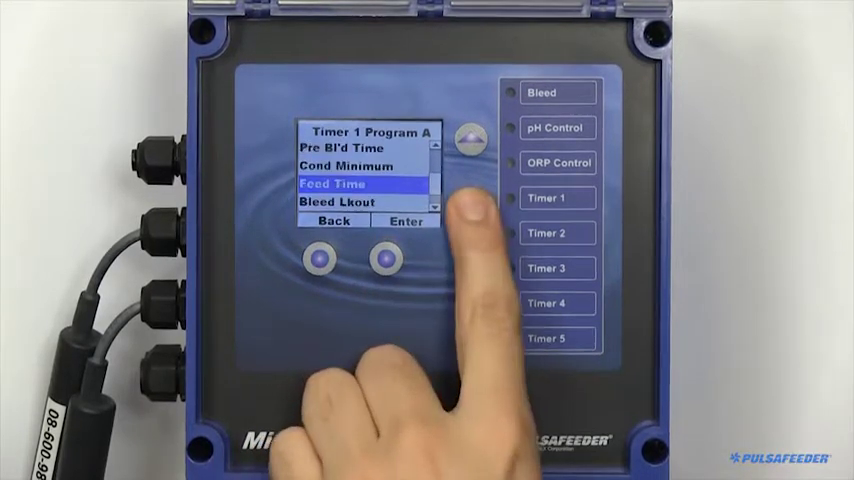
- Set Program A's feed time to 02:00 and bleed lockout to 04:00
{"action": "left_click", "coordinate": [405, 219]}
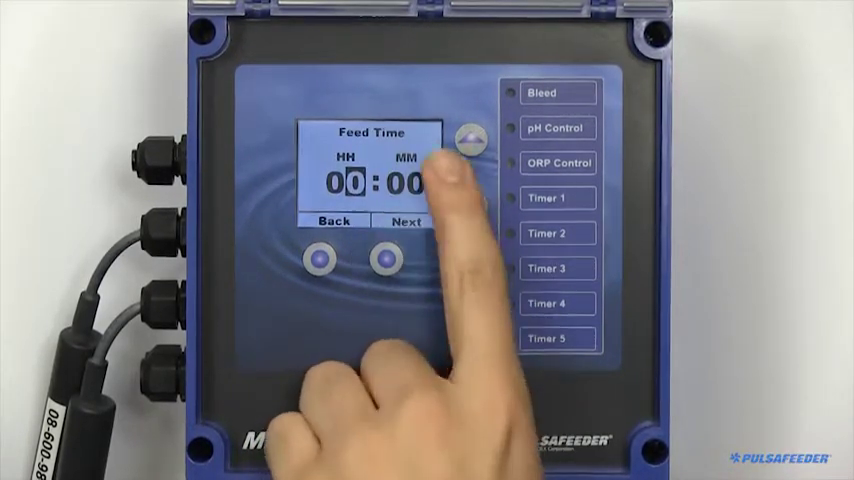
{"action": "left_click", "coordinate": [469, 140]}
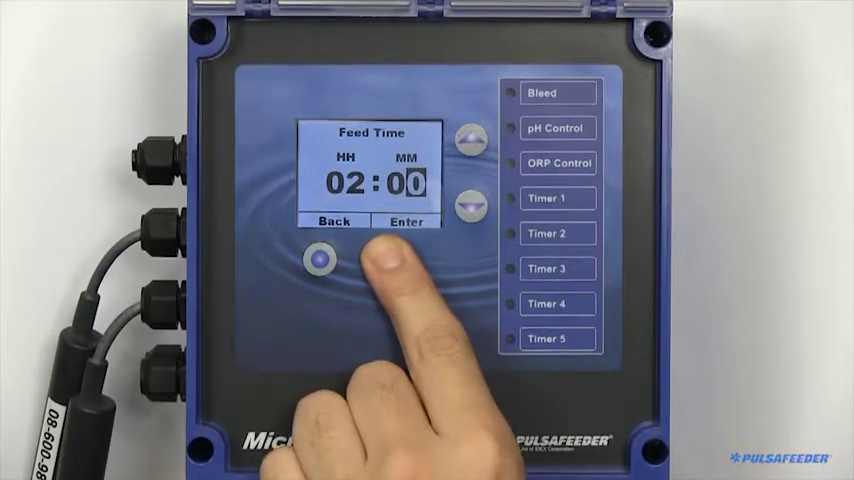
{"action": "left_click", "coordinate": [332, 221]}
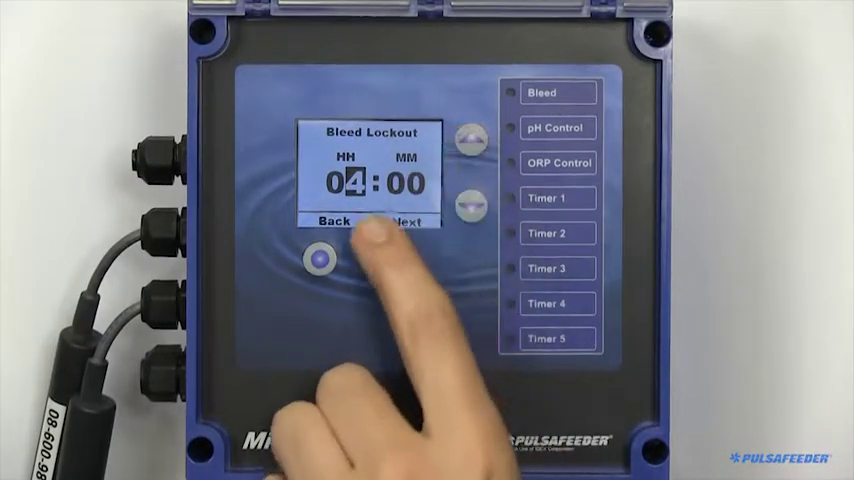
{"action": "left_click", "coordinate": [405, 220]}
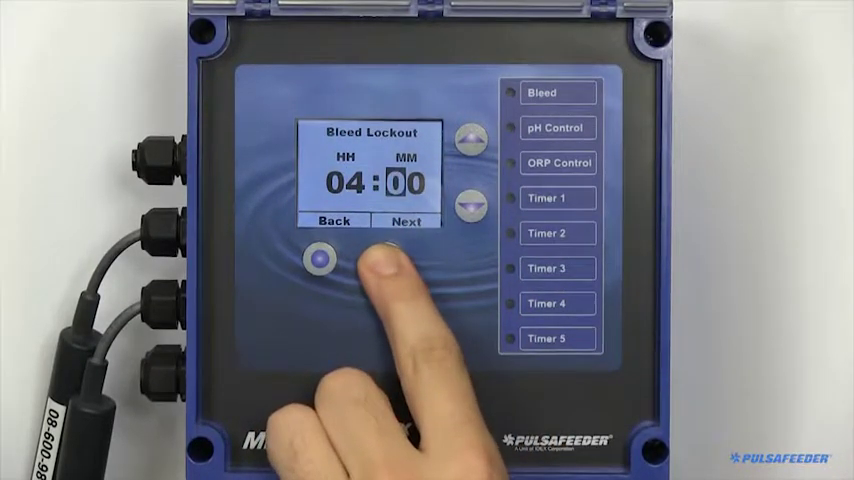
{"action": "left_click", "coordinate": [385, 258]}
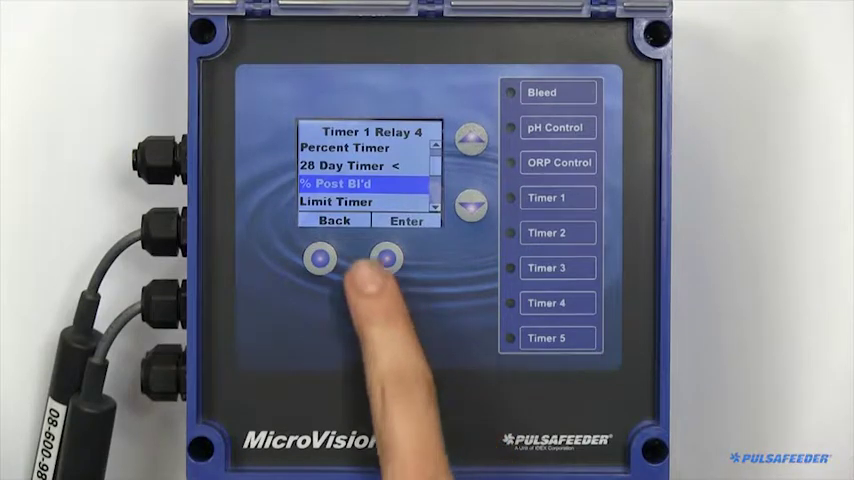
- Select Limit Timer mode for Relay 4 and step through its HH:MM screen
{"action": "left_click", "coordinate": [382, 258]}
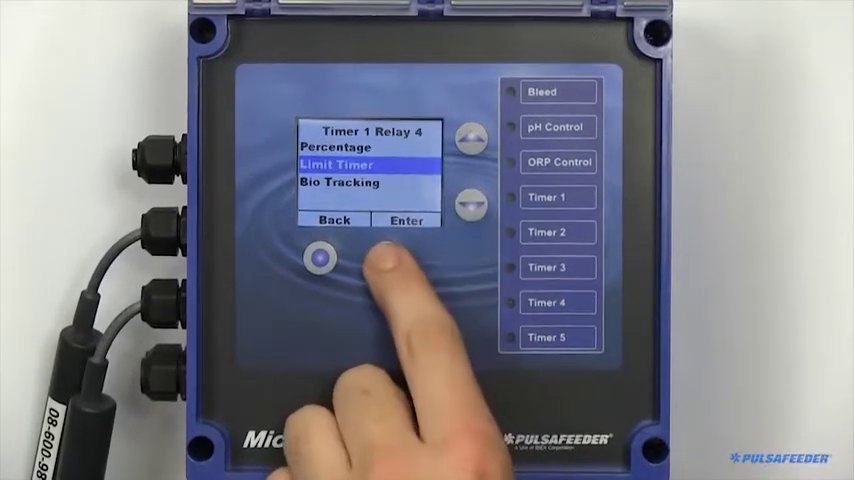
{"action": "left_click", "coordinate": [406, 219]}
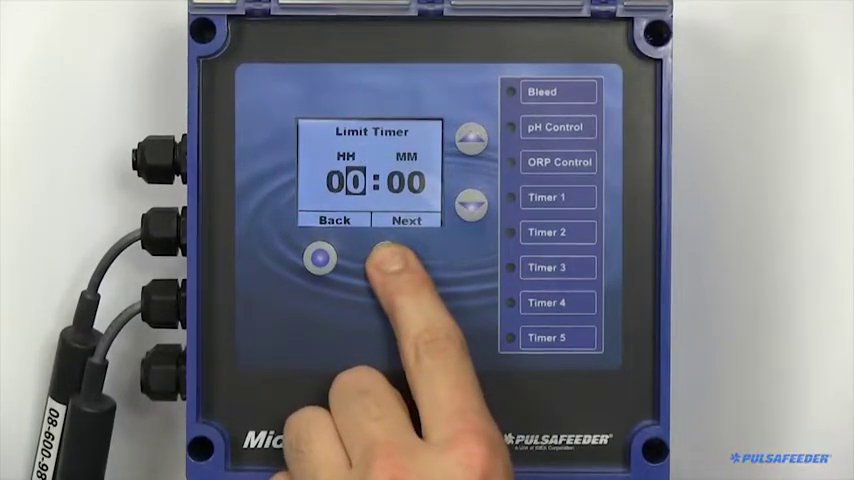
{"action": "left_click", "coordinate": [319, 258]}
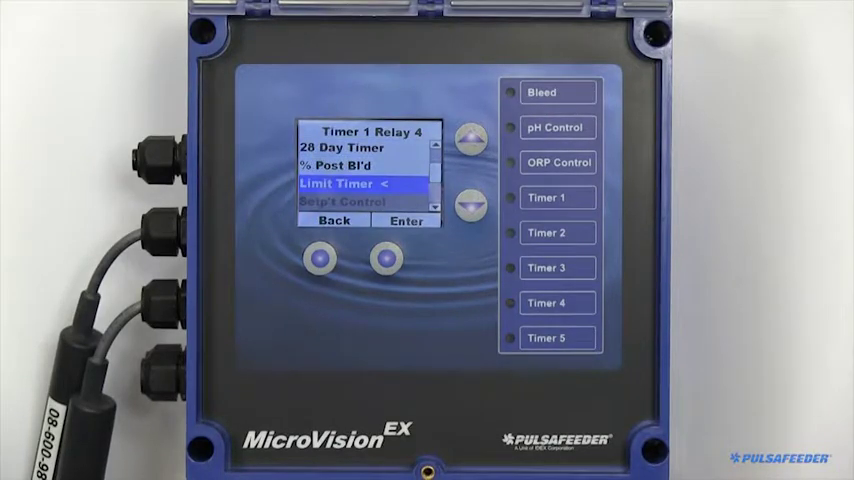
- Raise the Limit Timer hours to 01 with minutes at 30, giving 01:30
{"action": "left_click", "coordinate": [383, 258]}
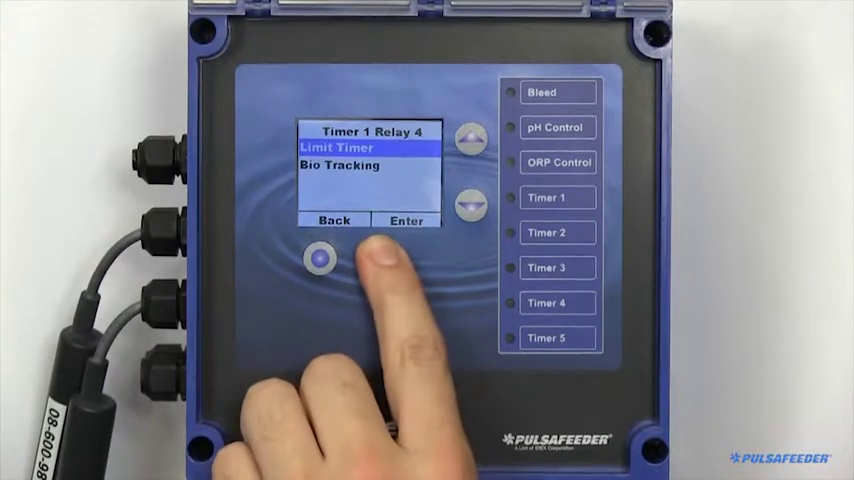
{"action": "left_click", "coordinate": [405, 219]}
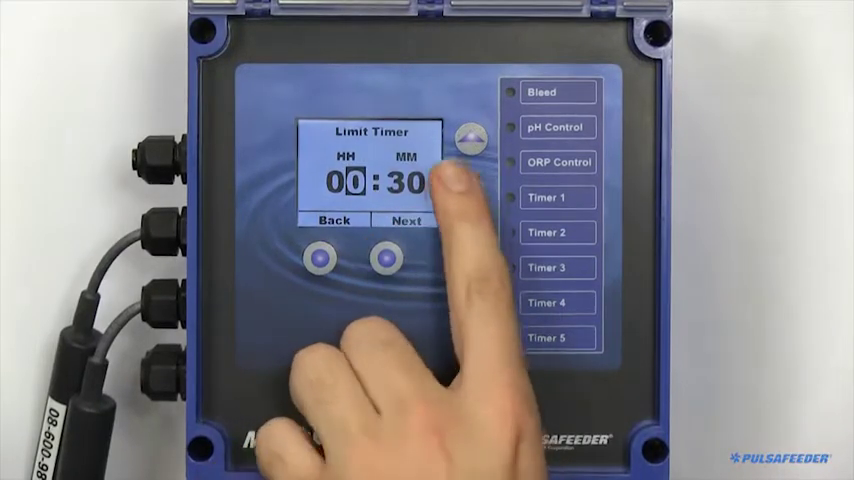
{"action": "left_click", "coordinate": [467, 137]}
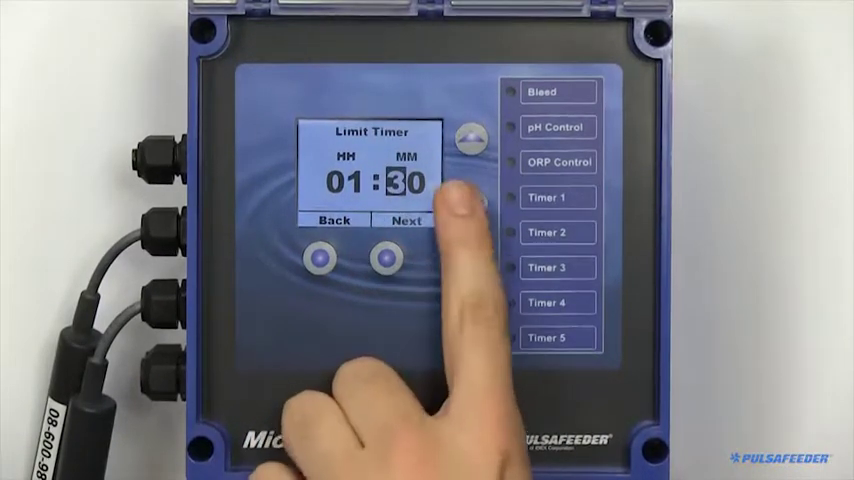
{"action": "left_click", "coordinate": [334, 219]}
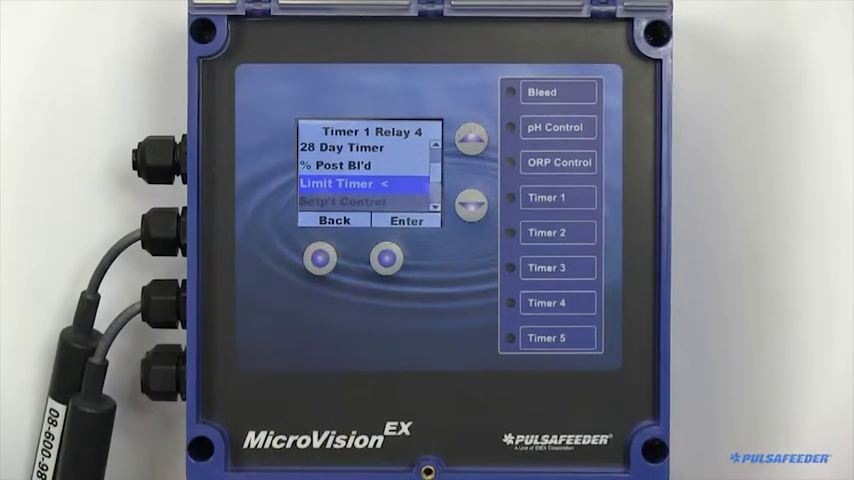
- Confirm switching Relay 4 back to Percent Timer and skip bio tracking
{"action": "left_click", "coordinate": [470, 137]}
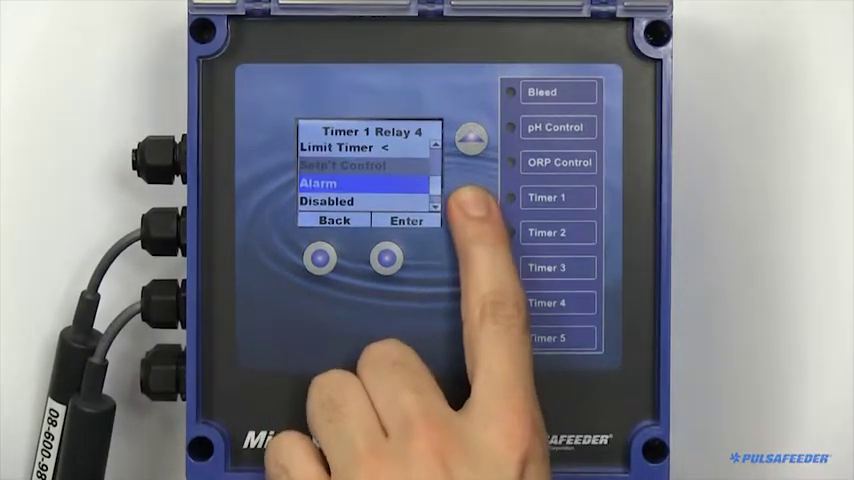
{"action": "left_click", "coordinate": [406, 220]}
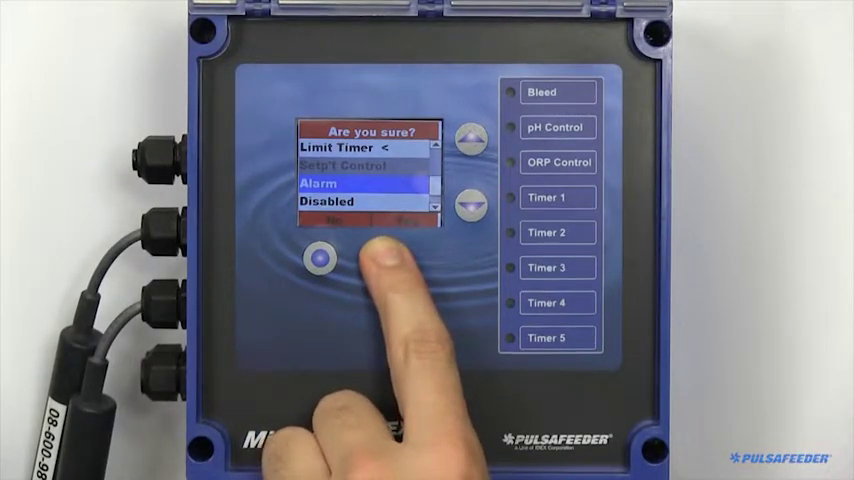
{"action": "left_click", "coordinate": [320, 258]}
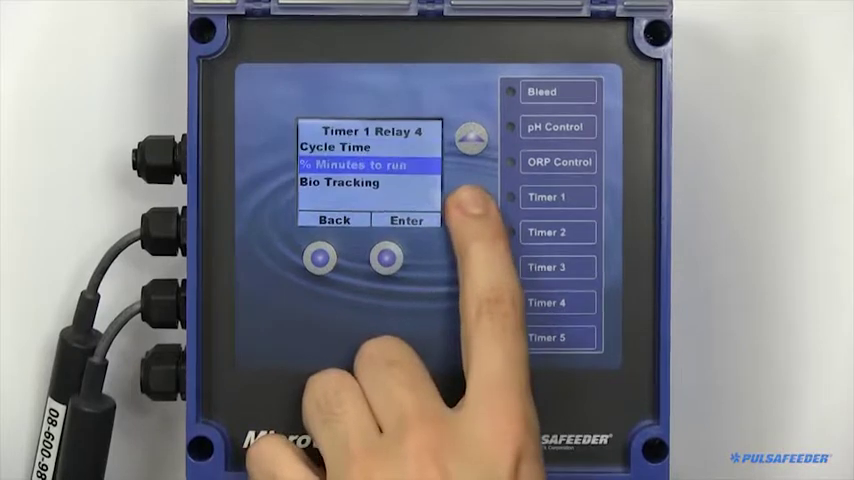
{"action": "left_click", "coordinate": [467, 204]}
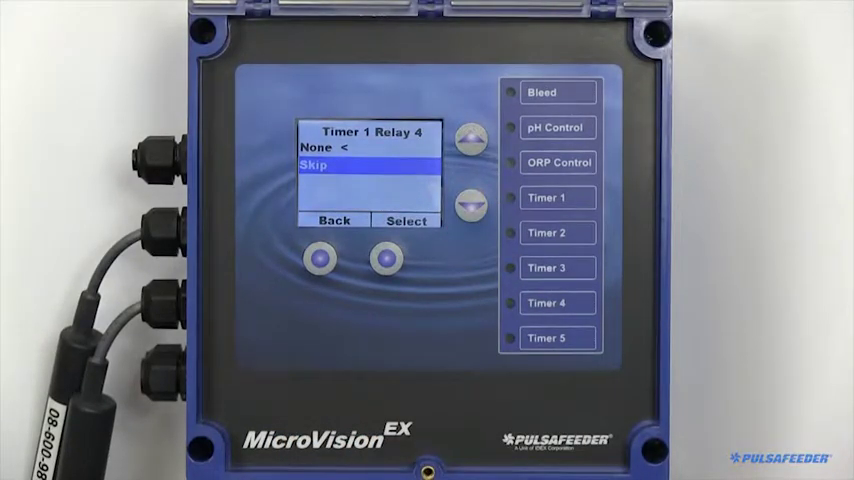
{"action": "left_click", "coordinate": [471, 137]}
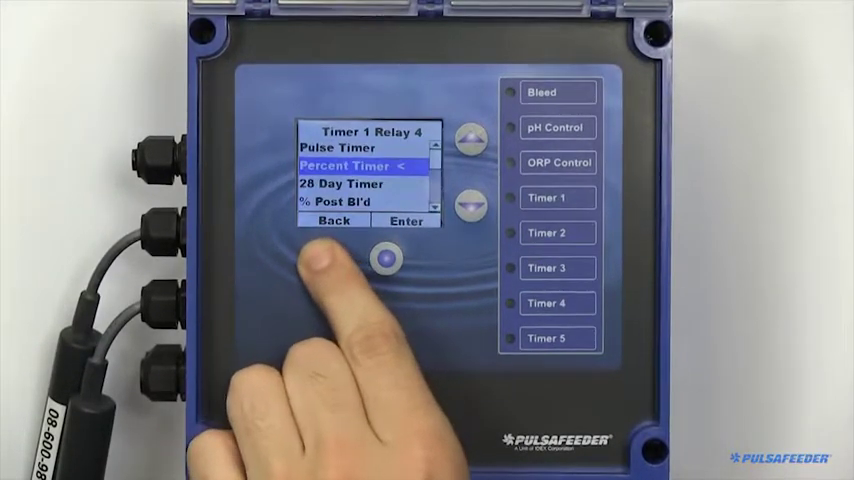
- Leave the timer menu and browse the USB menu past Export/Import Config File to Data Log Name
{"action": "left_click", "coordinate": [332, 220]}
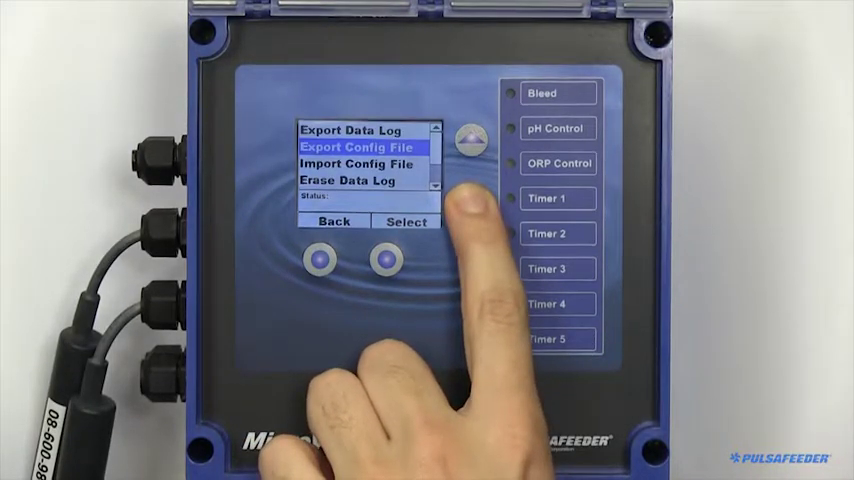
{"action": "left_click", "coordinate": [464, 187]}
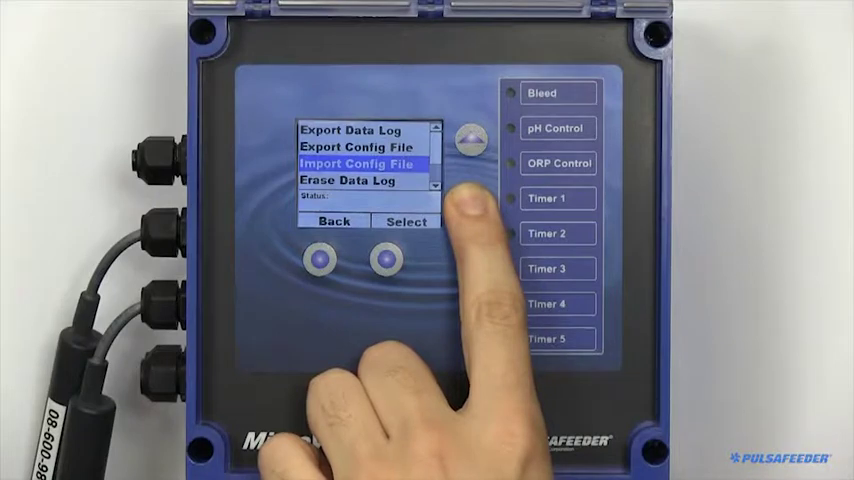
{"action": "left_click", "coordinate": [468, 139]}
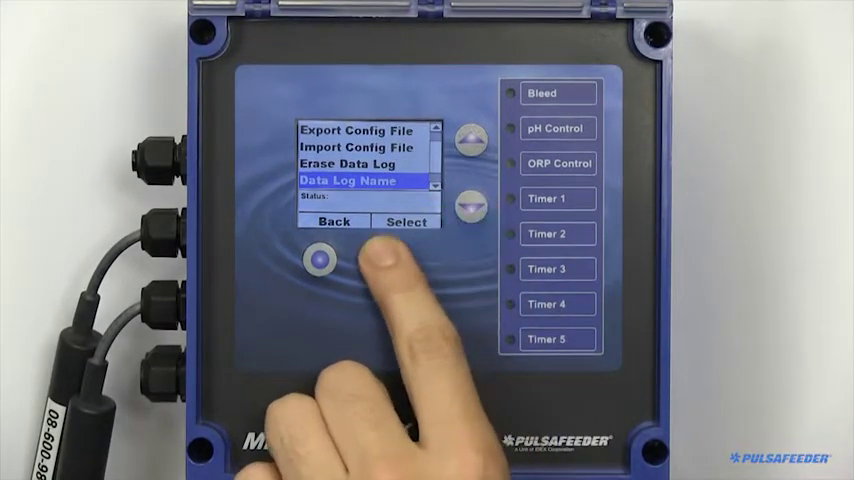
{"action": "left_click", "coordinate": [406, 221]}
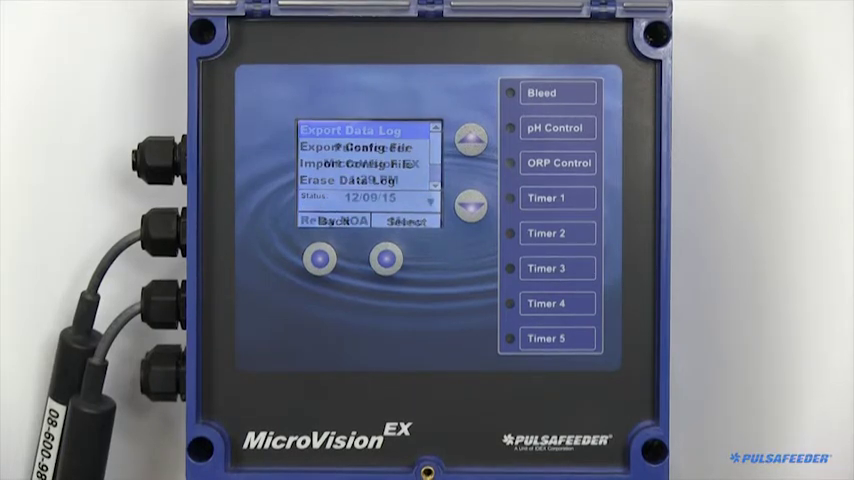
- Exit to the home screen and cycle to the 4-20mA In reading (9.97 mA)
{"action": "left_click", "coordinate": [323, 222]}
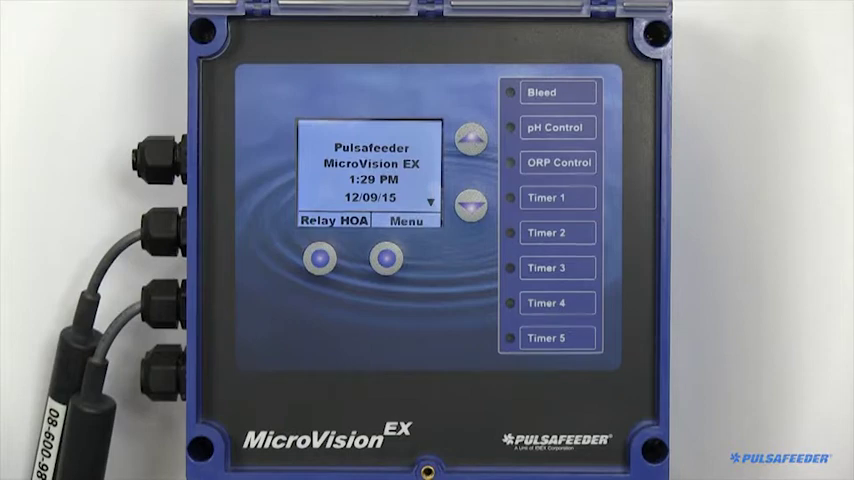
{"action": "left_click", "coordinate": [471, 198]}
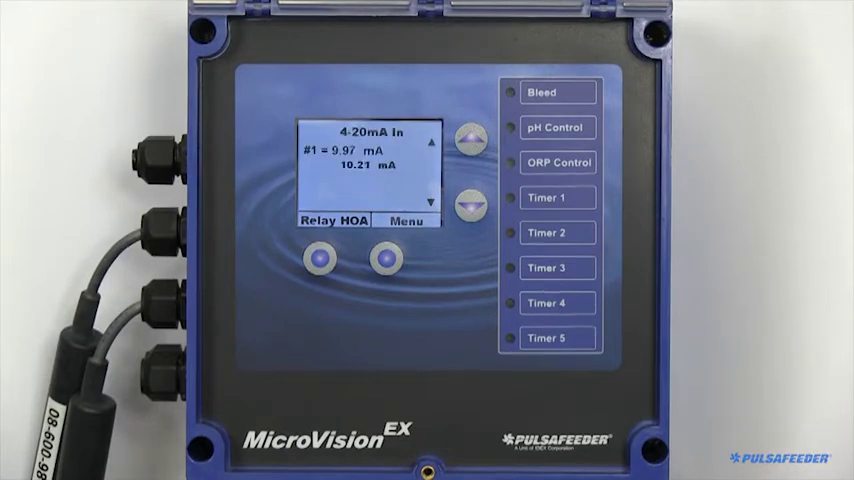